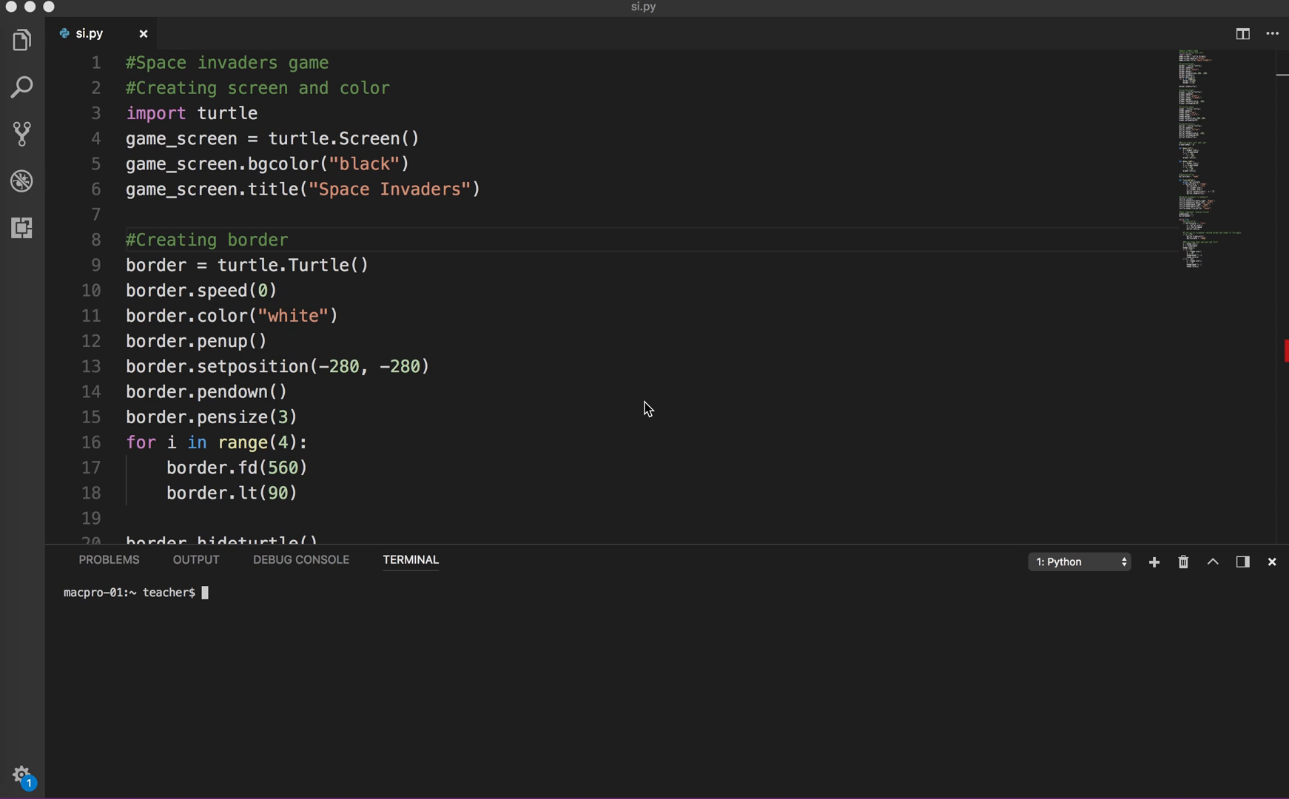
mouse_move(585, 297)
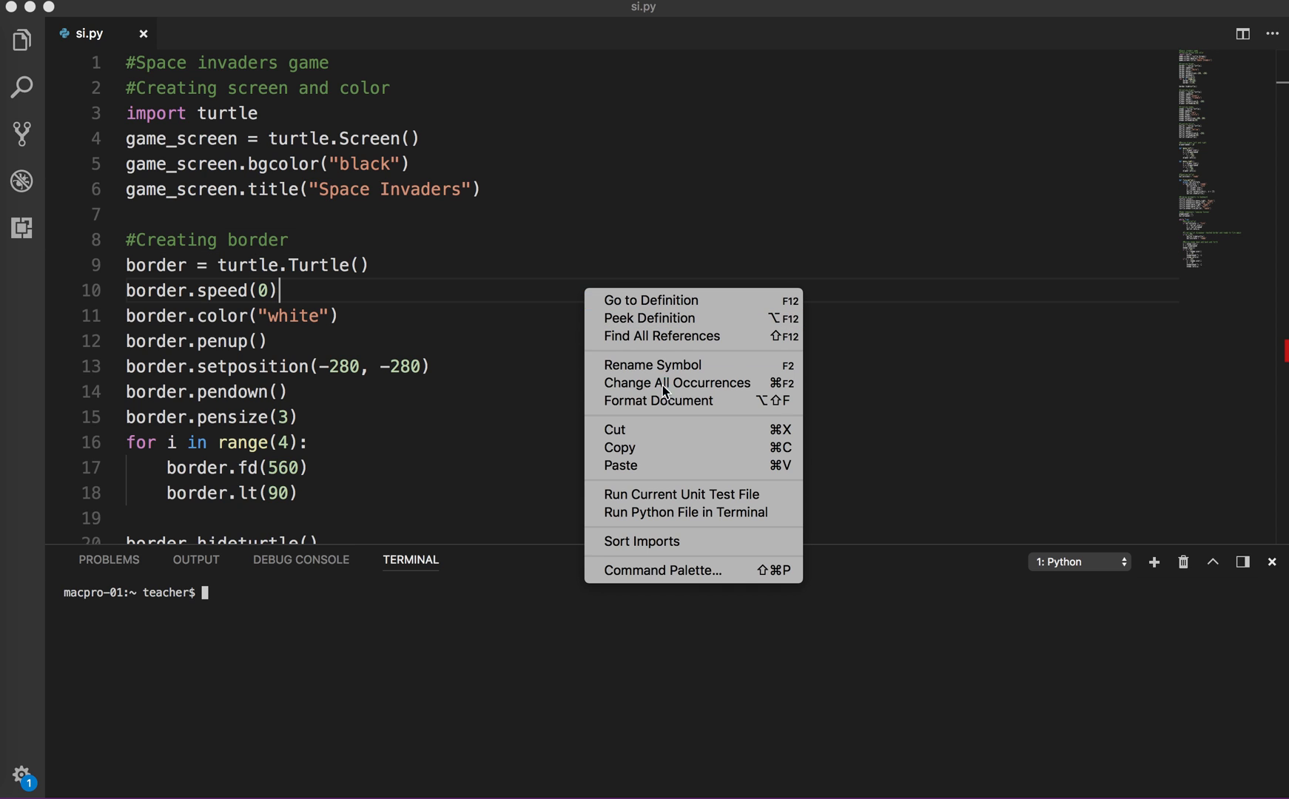
mouse_move(676, 522)
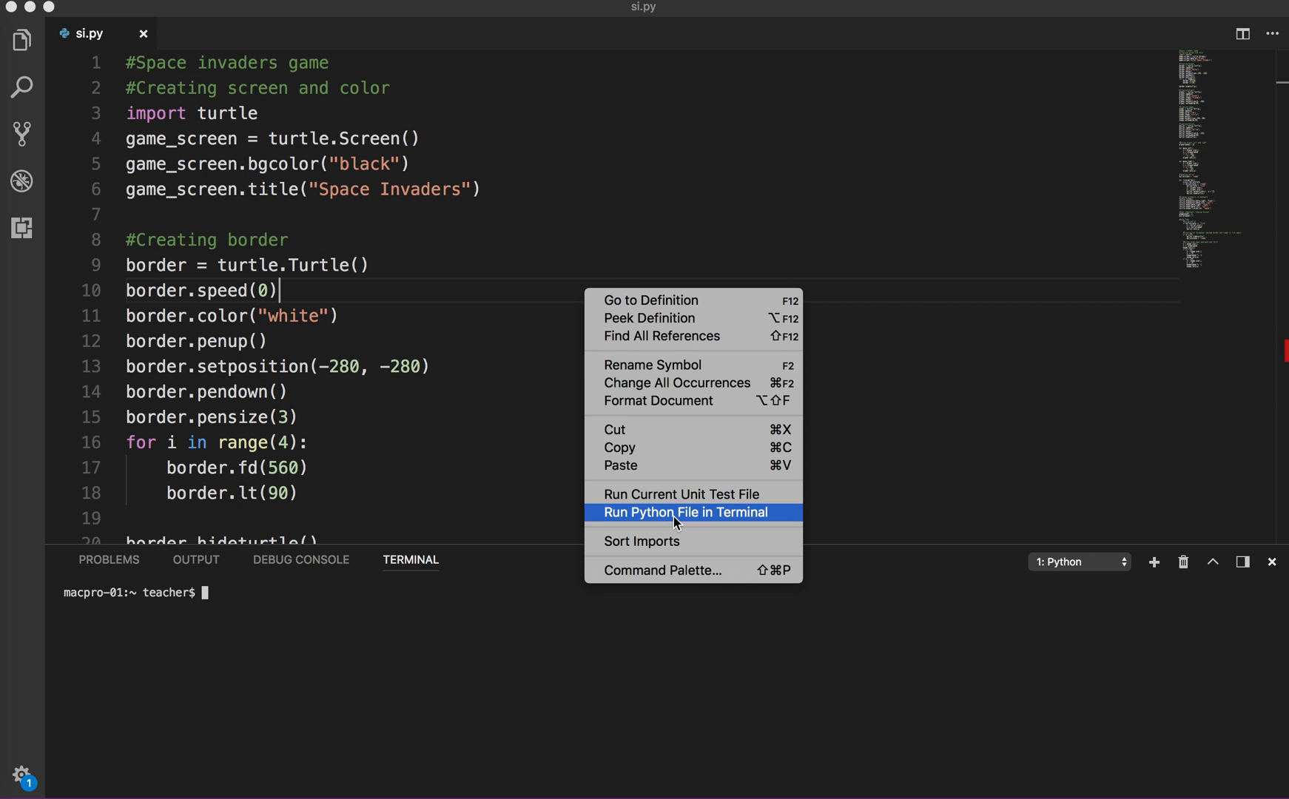
Run si.py in the terminal, which fails with NameError: 'y' undefined at line 99
left_click(684, 514)
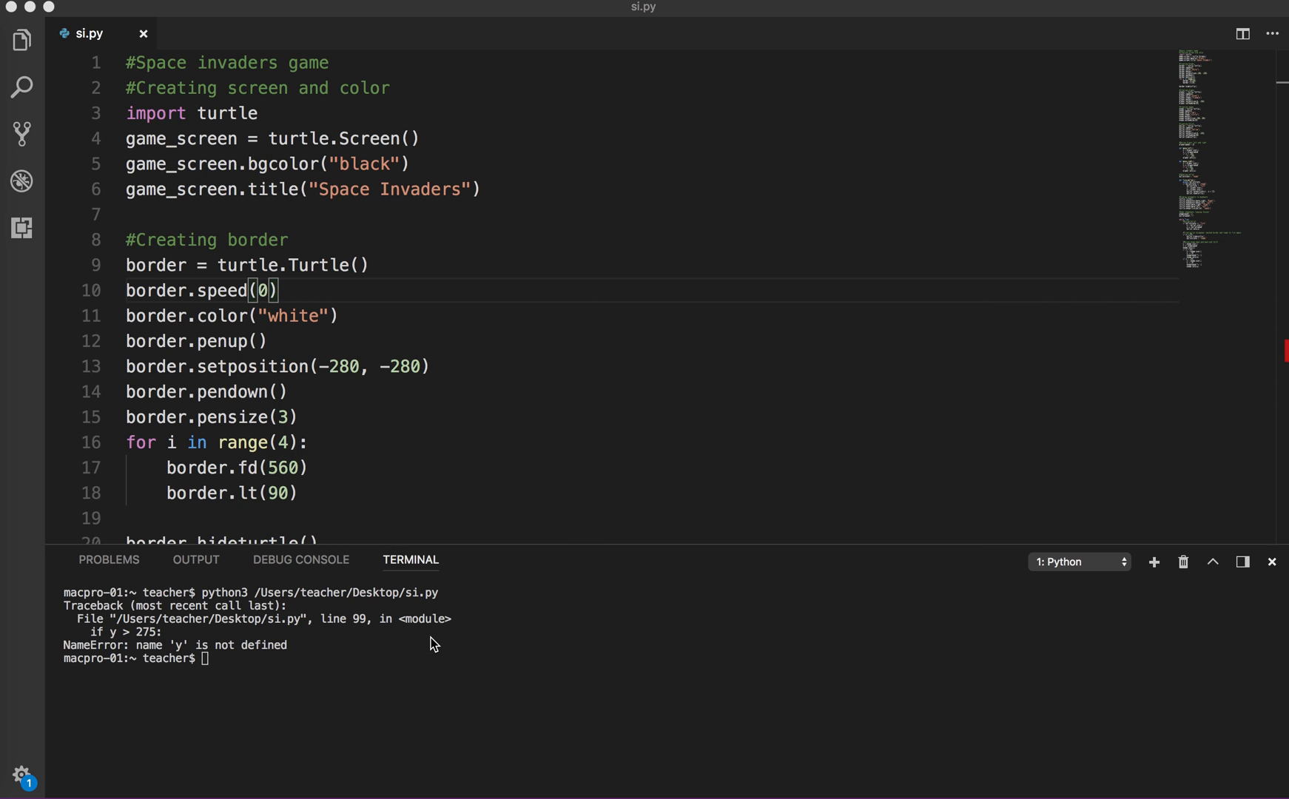
mouse_move(309, 647)
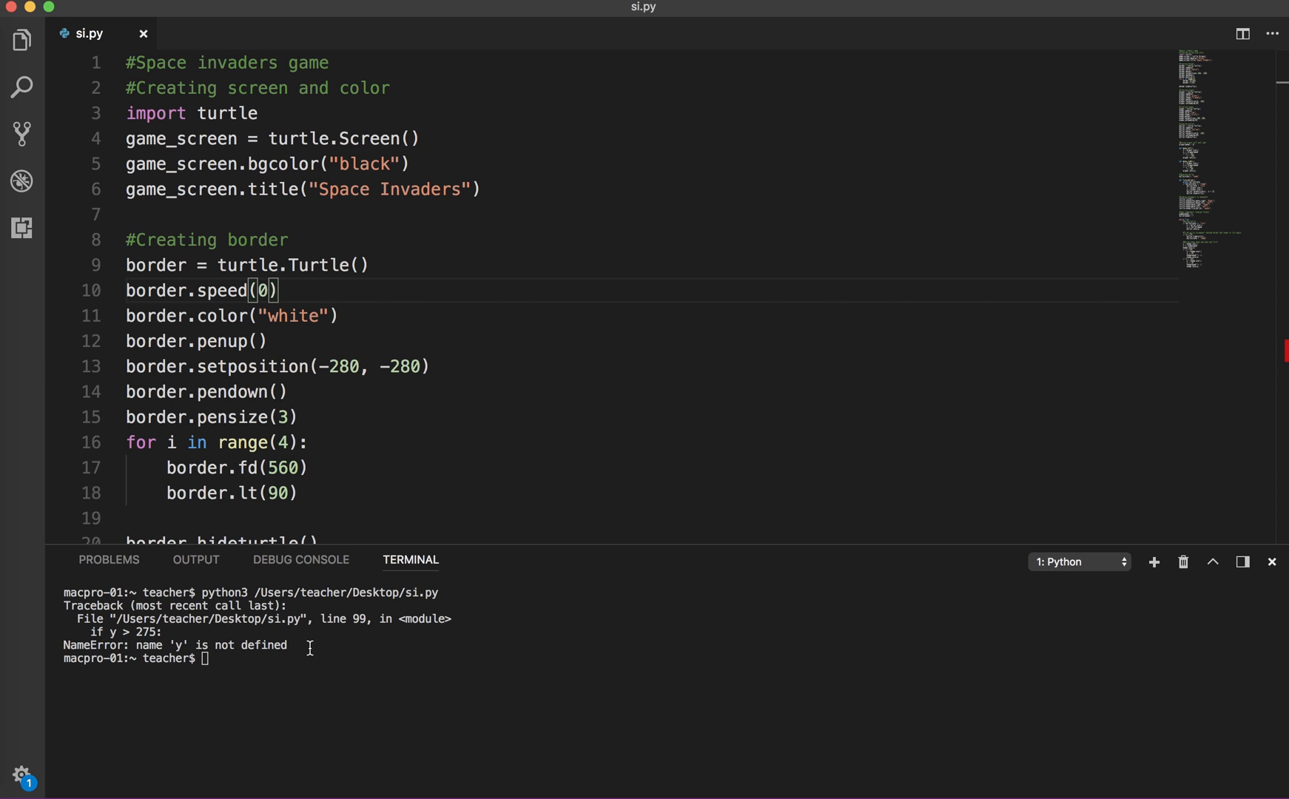
left_click_drag(64, 605, 313, 650)
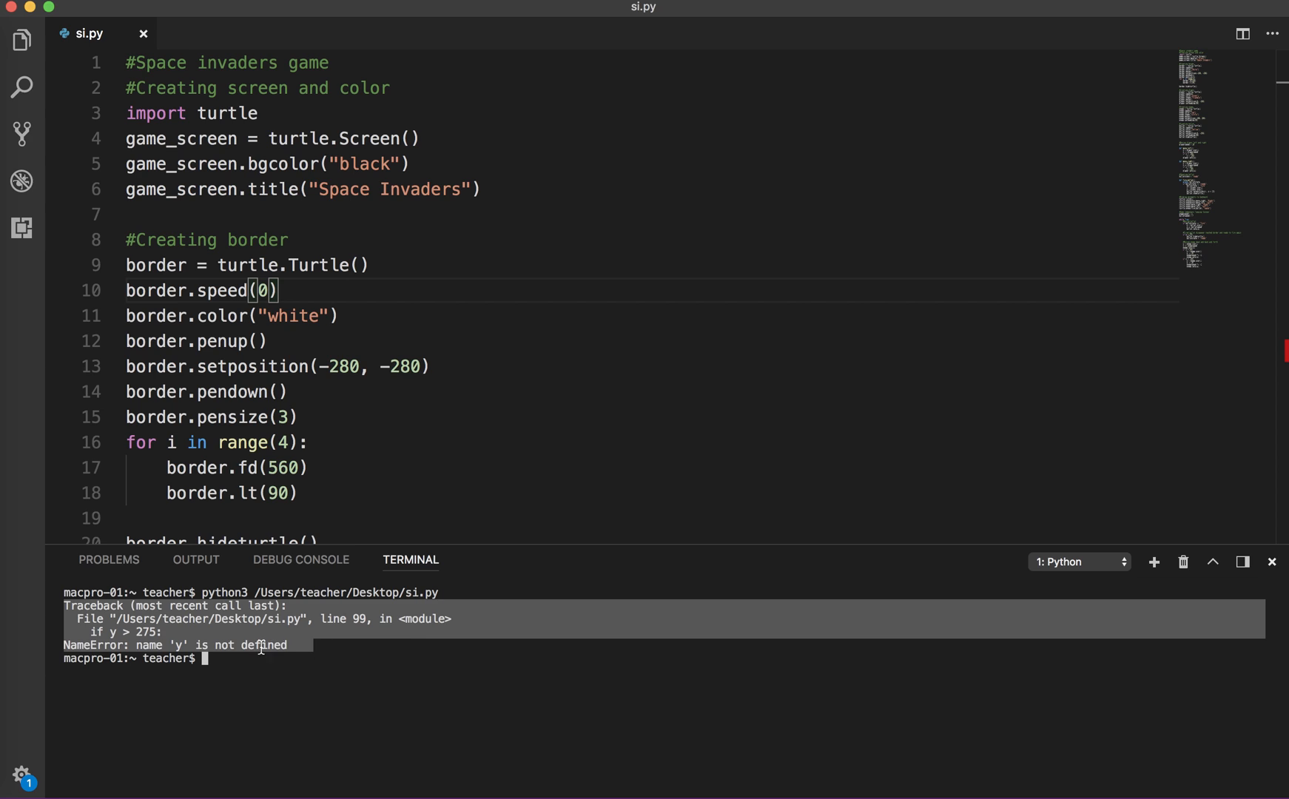
mouse_move(355, 623)
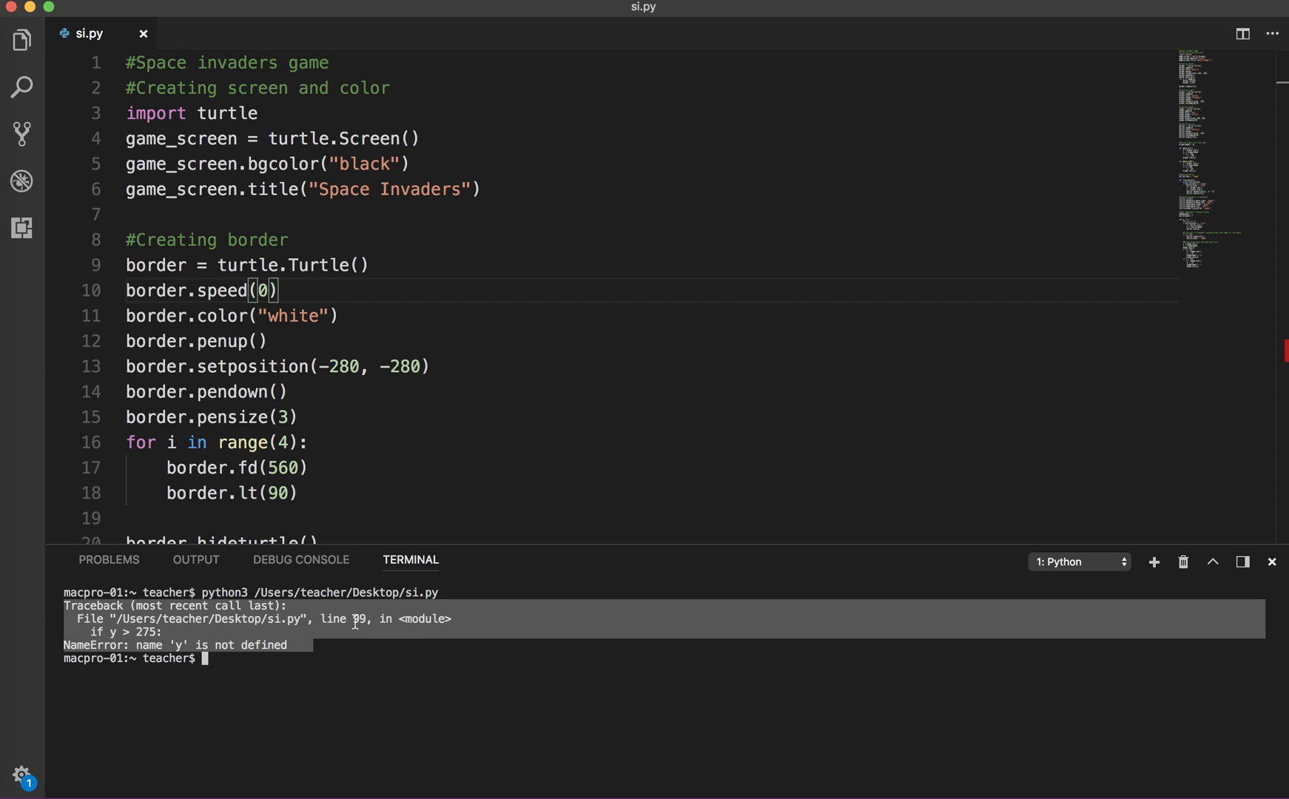
mouse_move(213, 657)
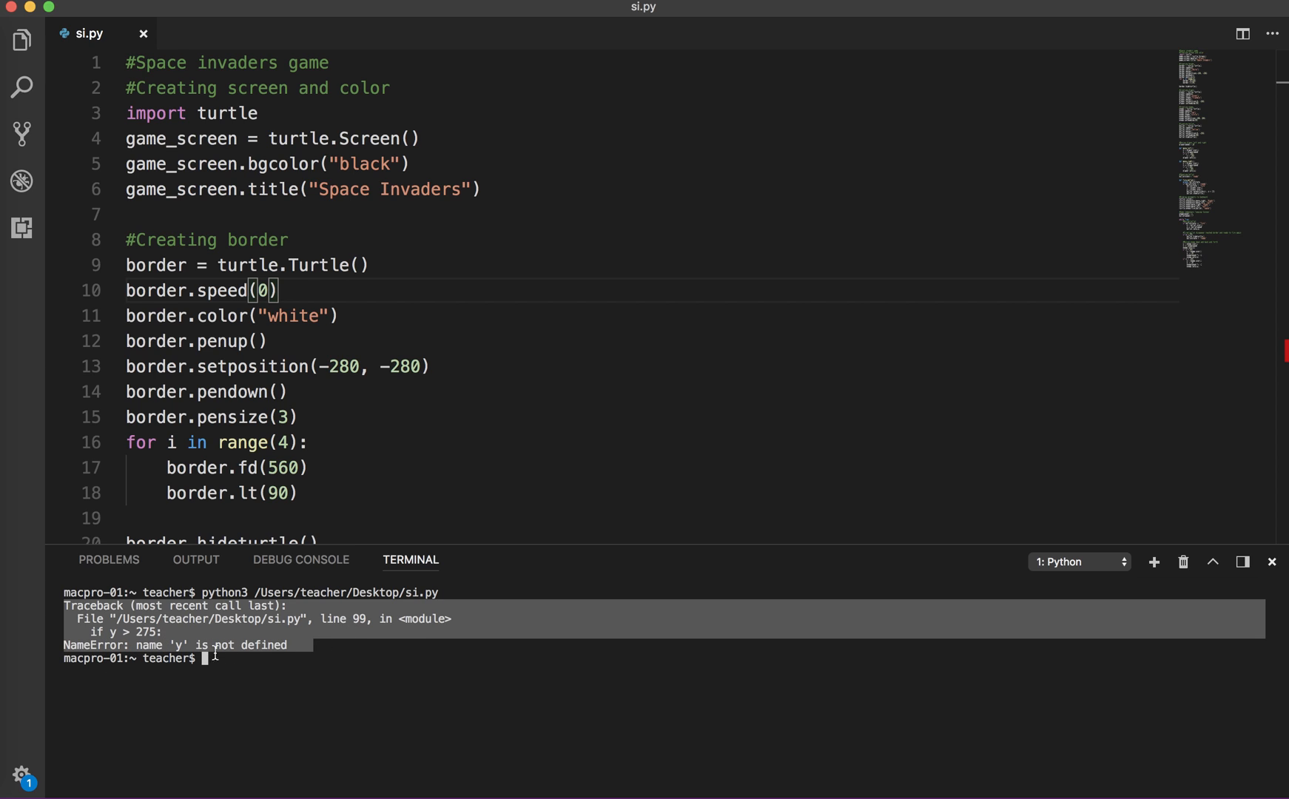
mouse_move(184, 634)
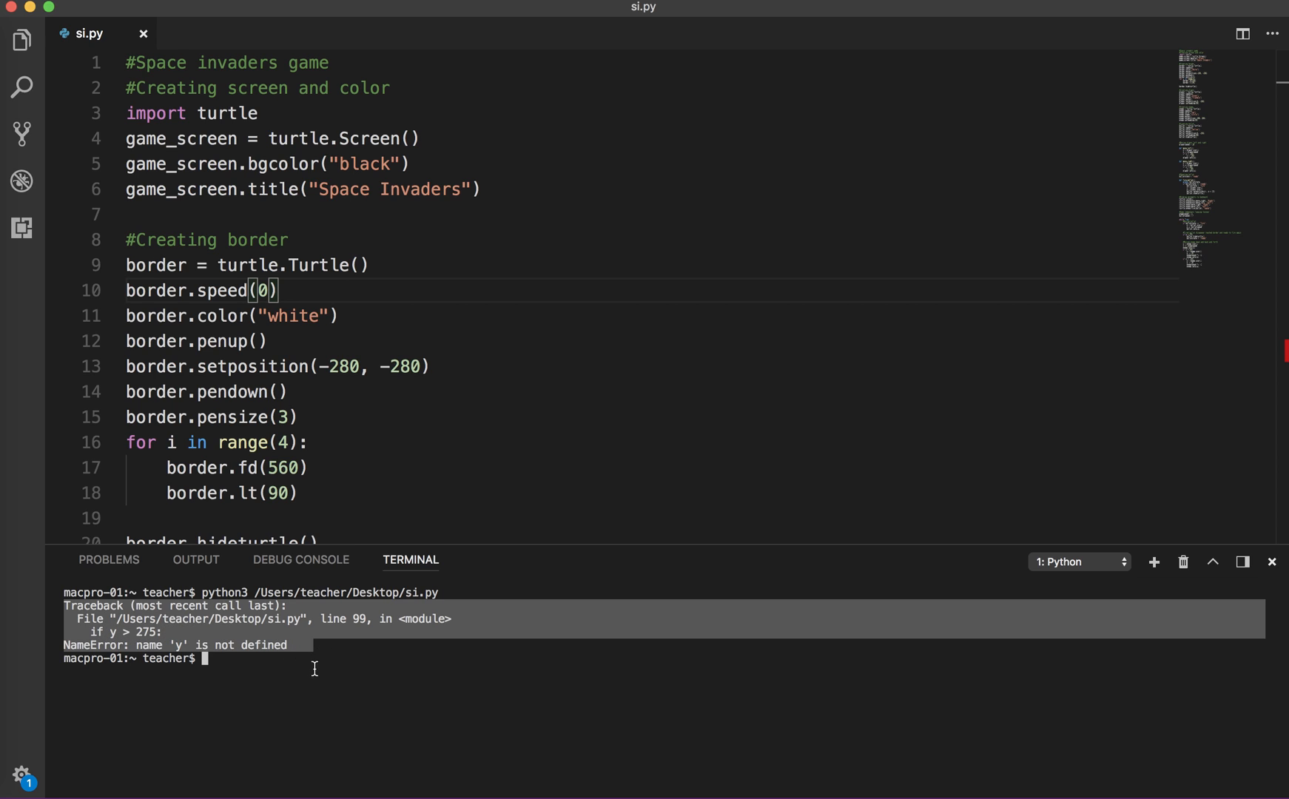
mouse_move(254, 692)
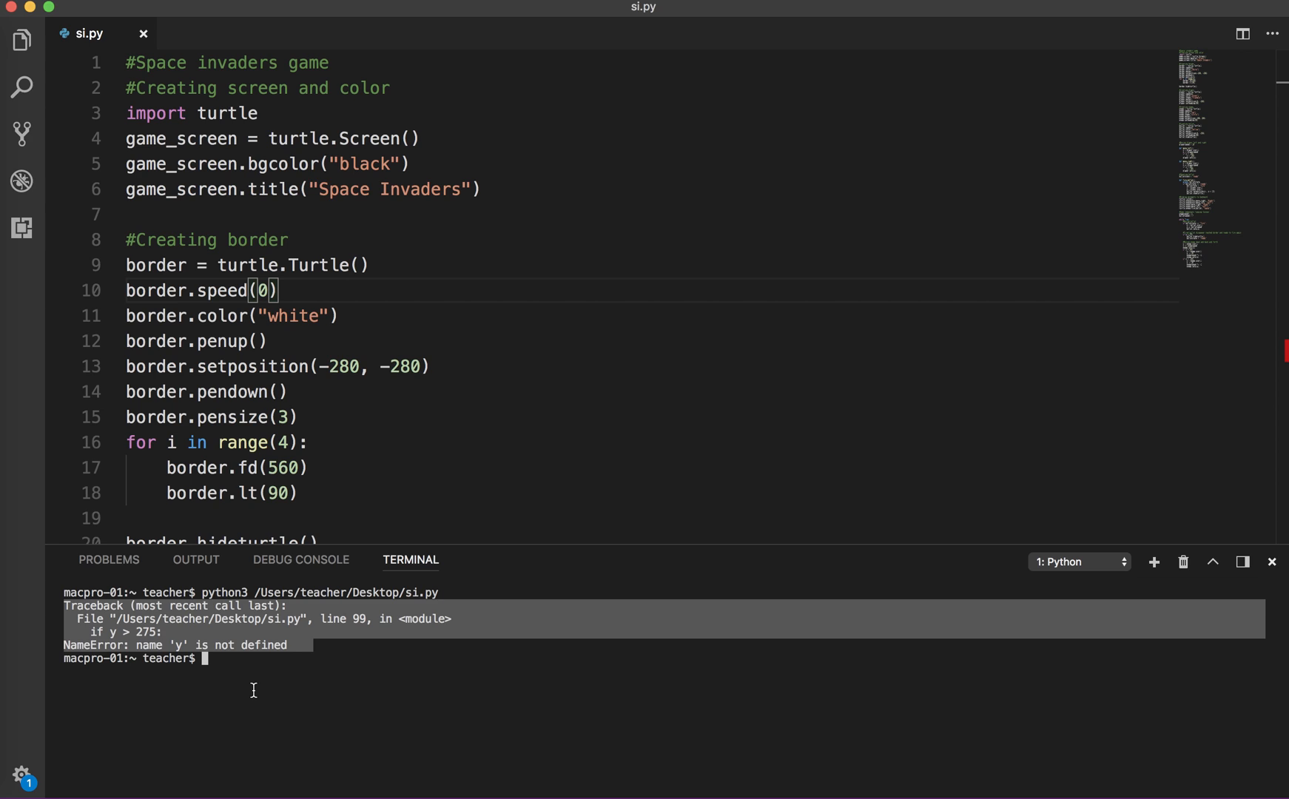
mouse_move(166, 633)
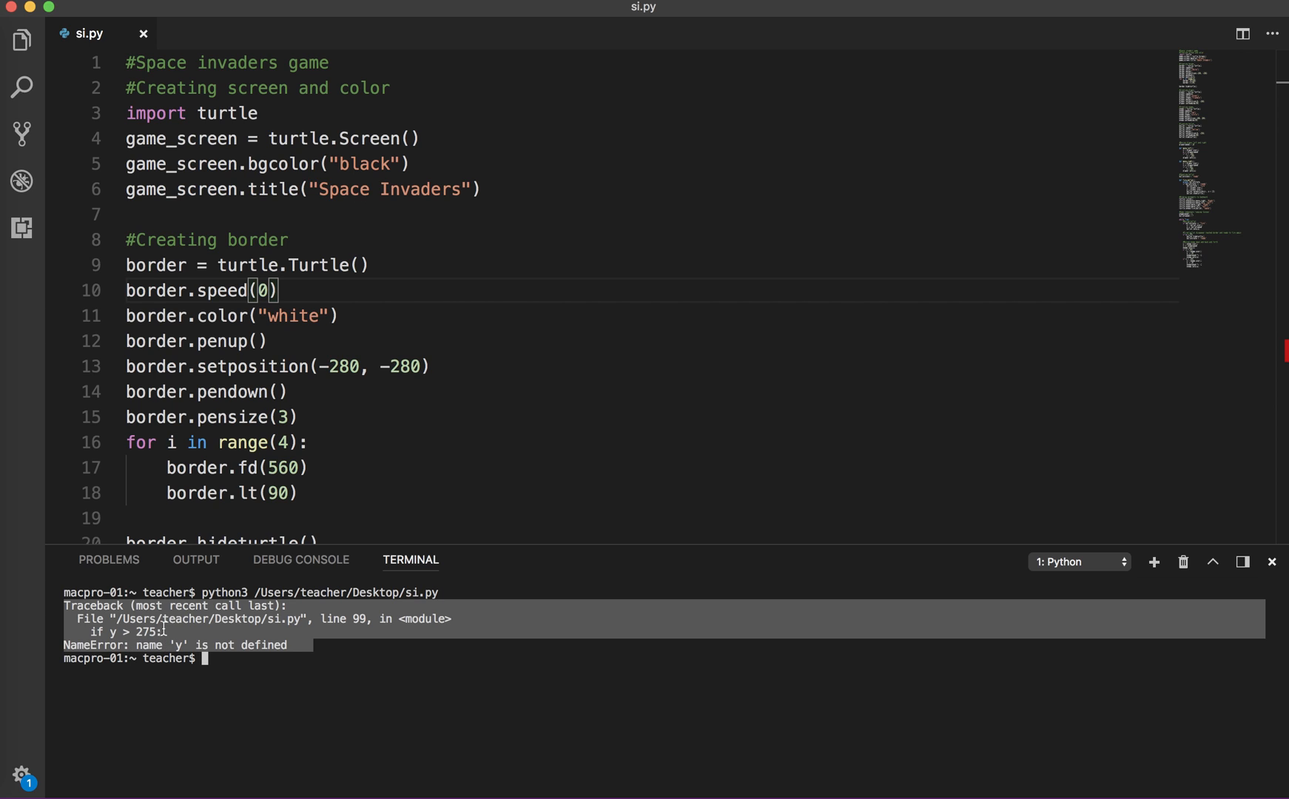
mouse_move(168, 639)
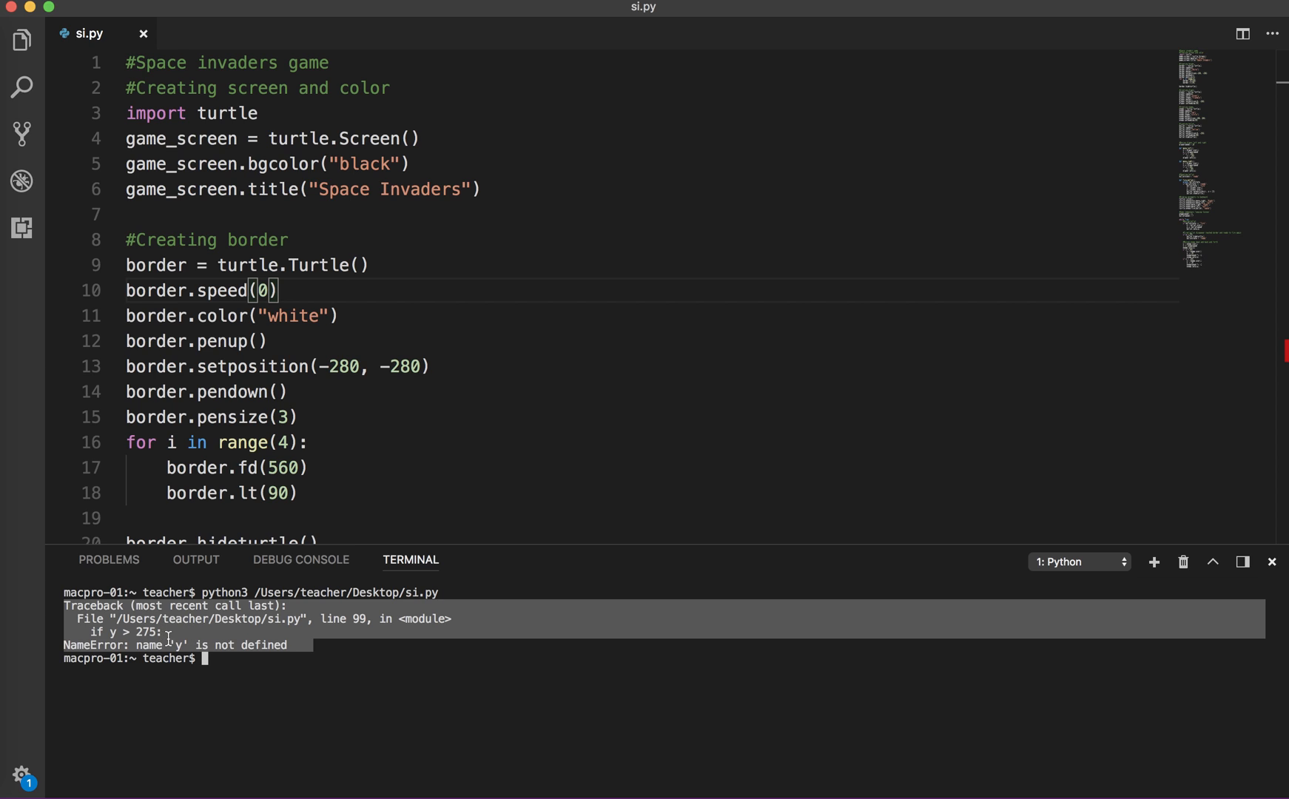
mouse_move(323, 676)
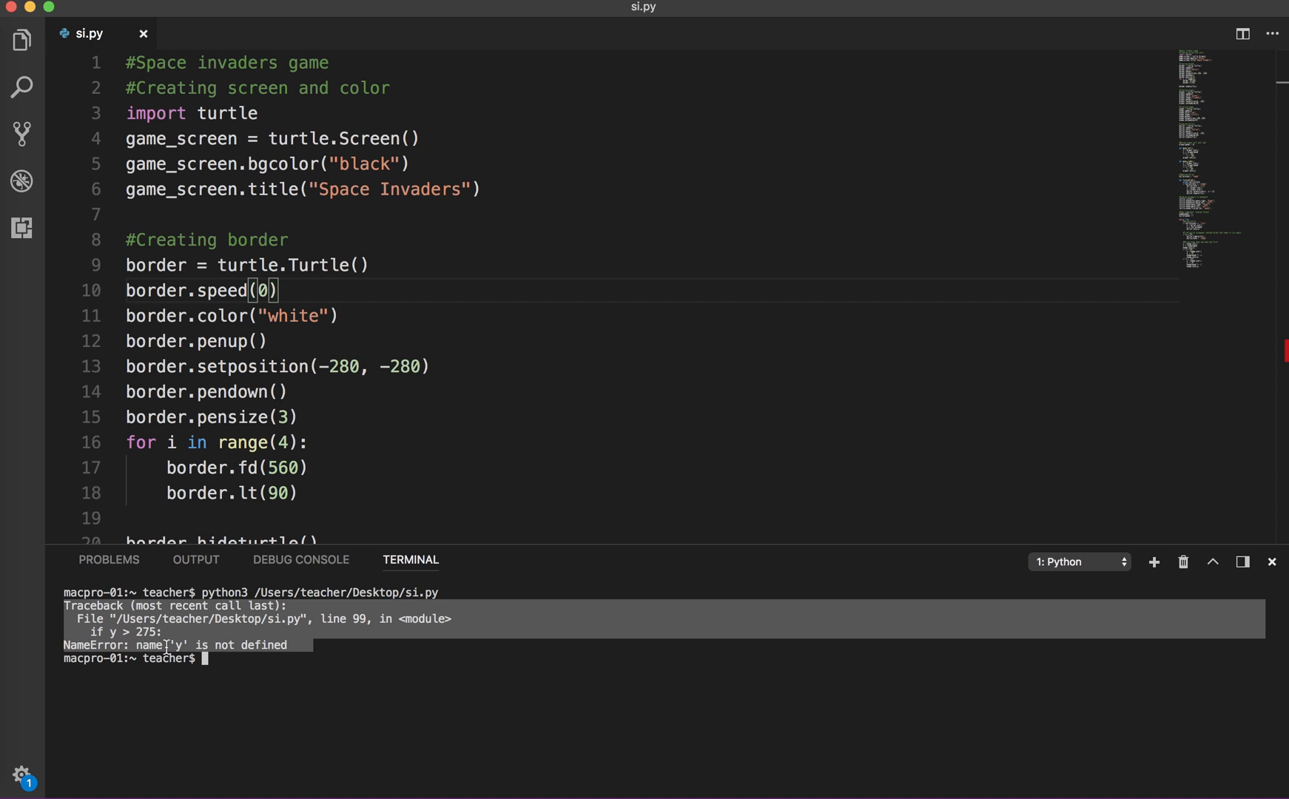
mouse_move(273, 652)
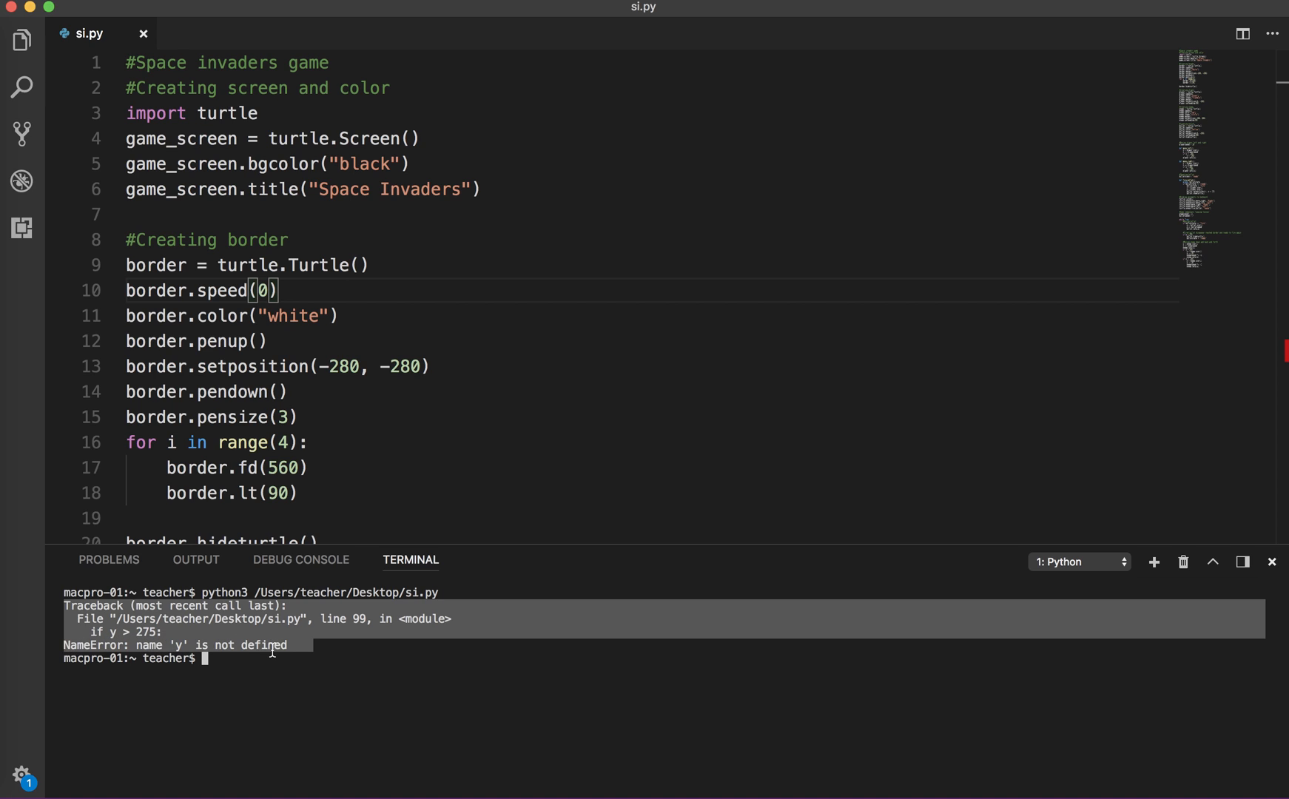
mouse_move(198, 642)
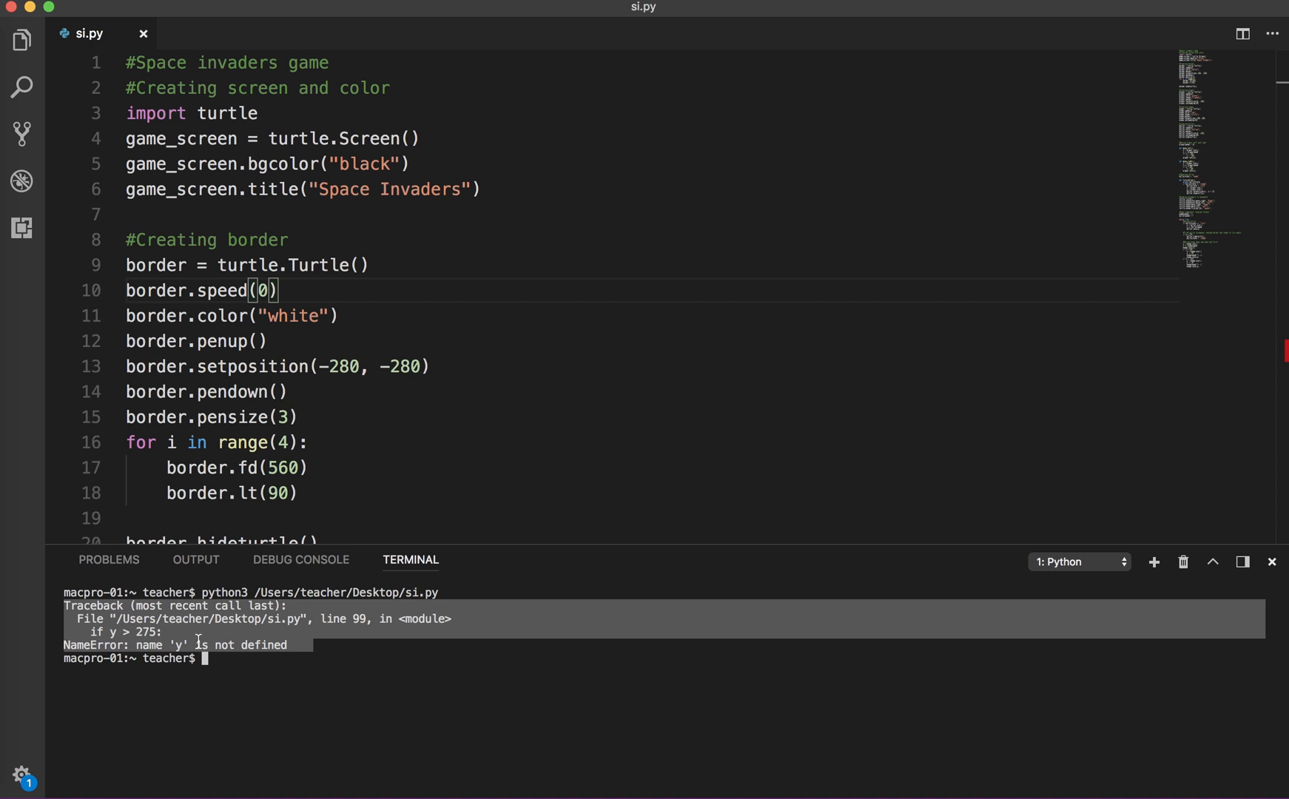
mouse_move(276, 691)
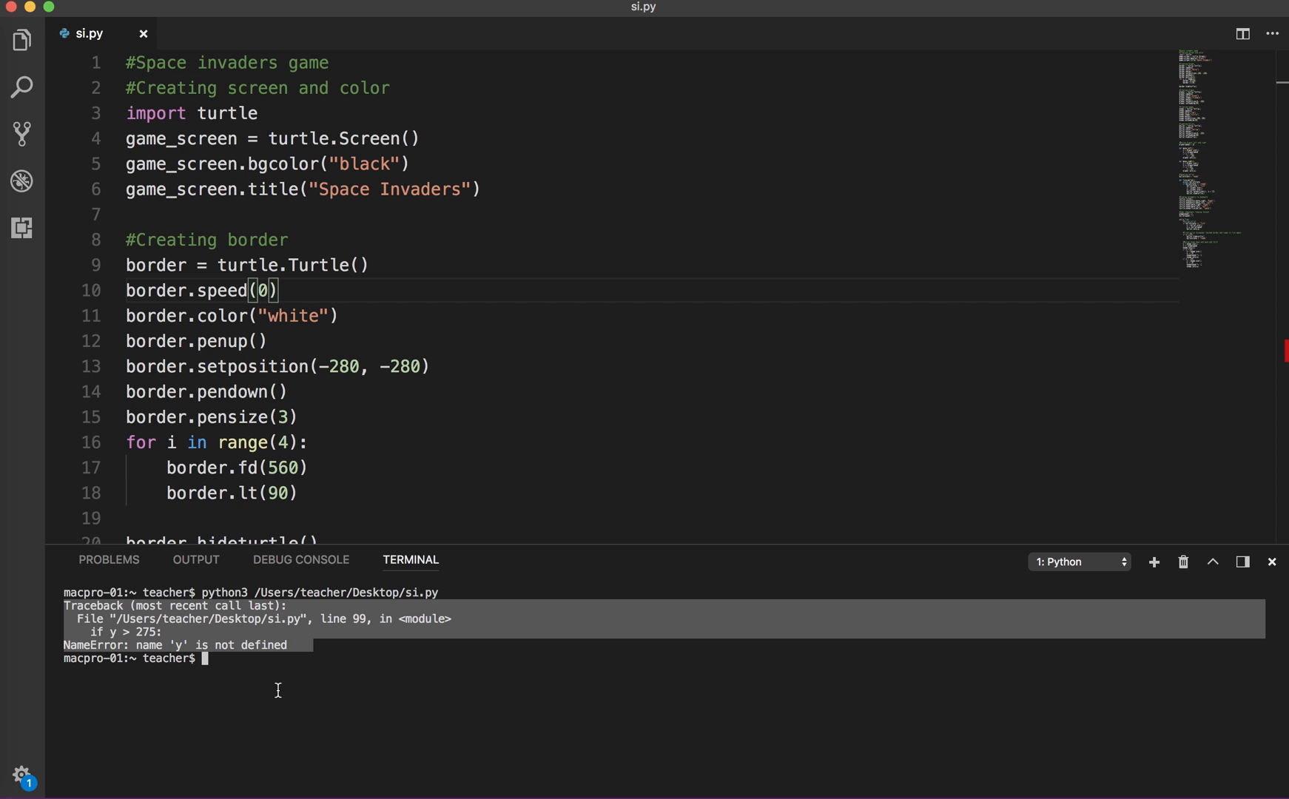
scroll("down", 3)
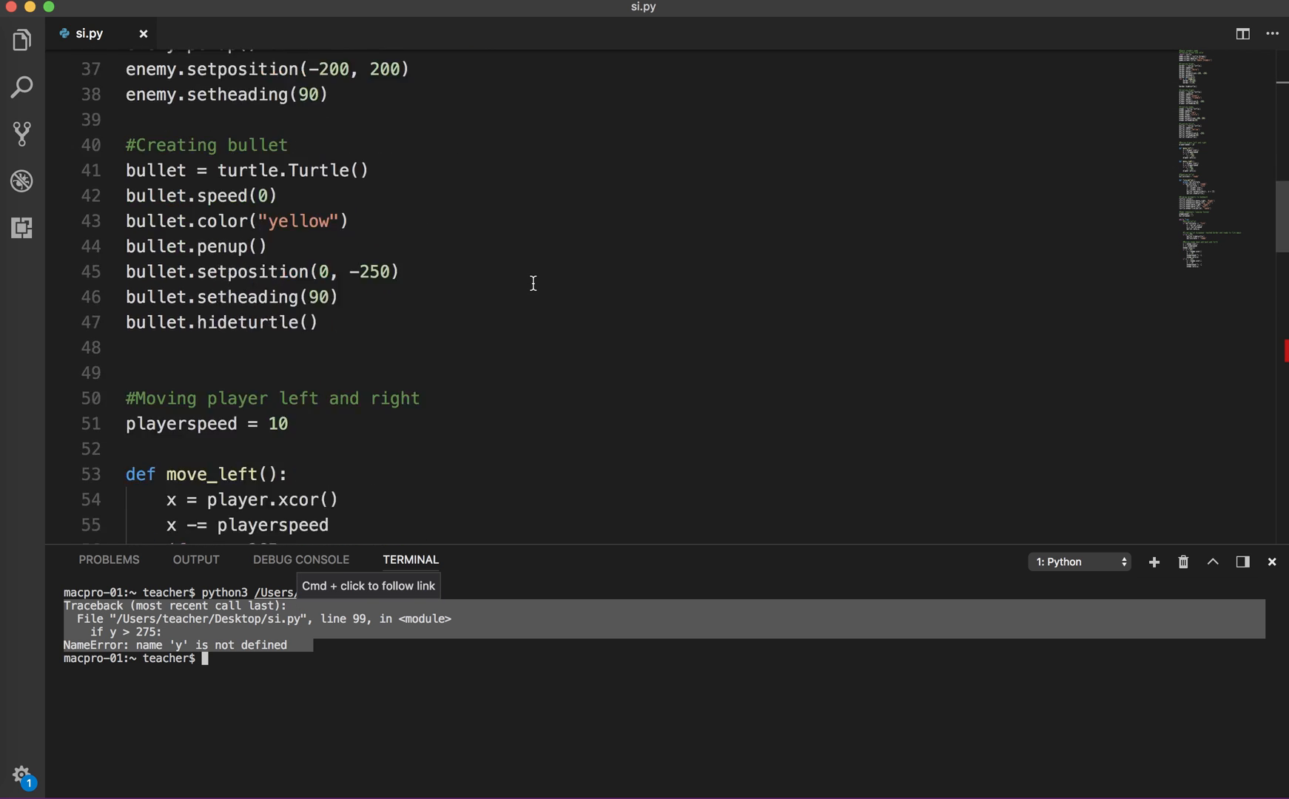
scroll("down", 3)
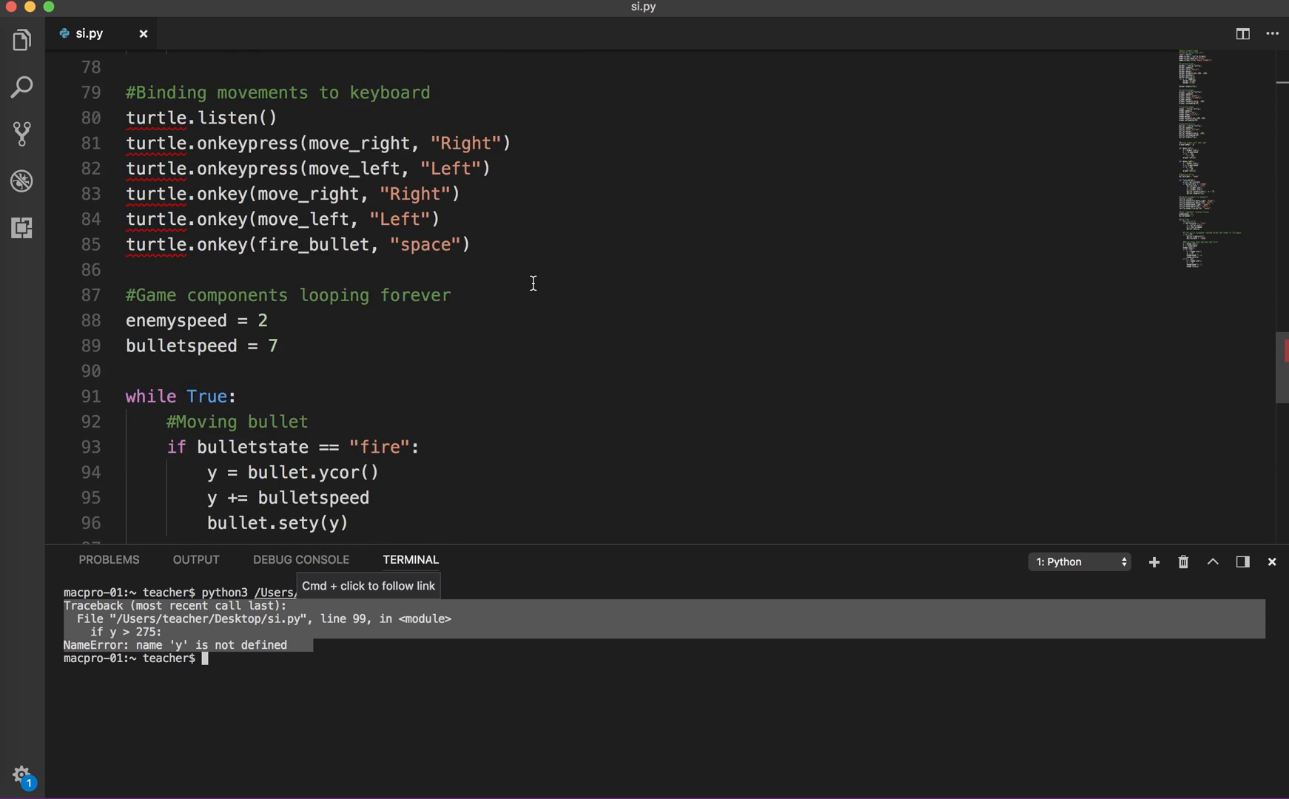
scroll("down", 3)
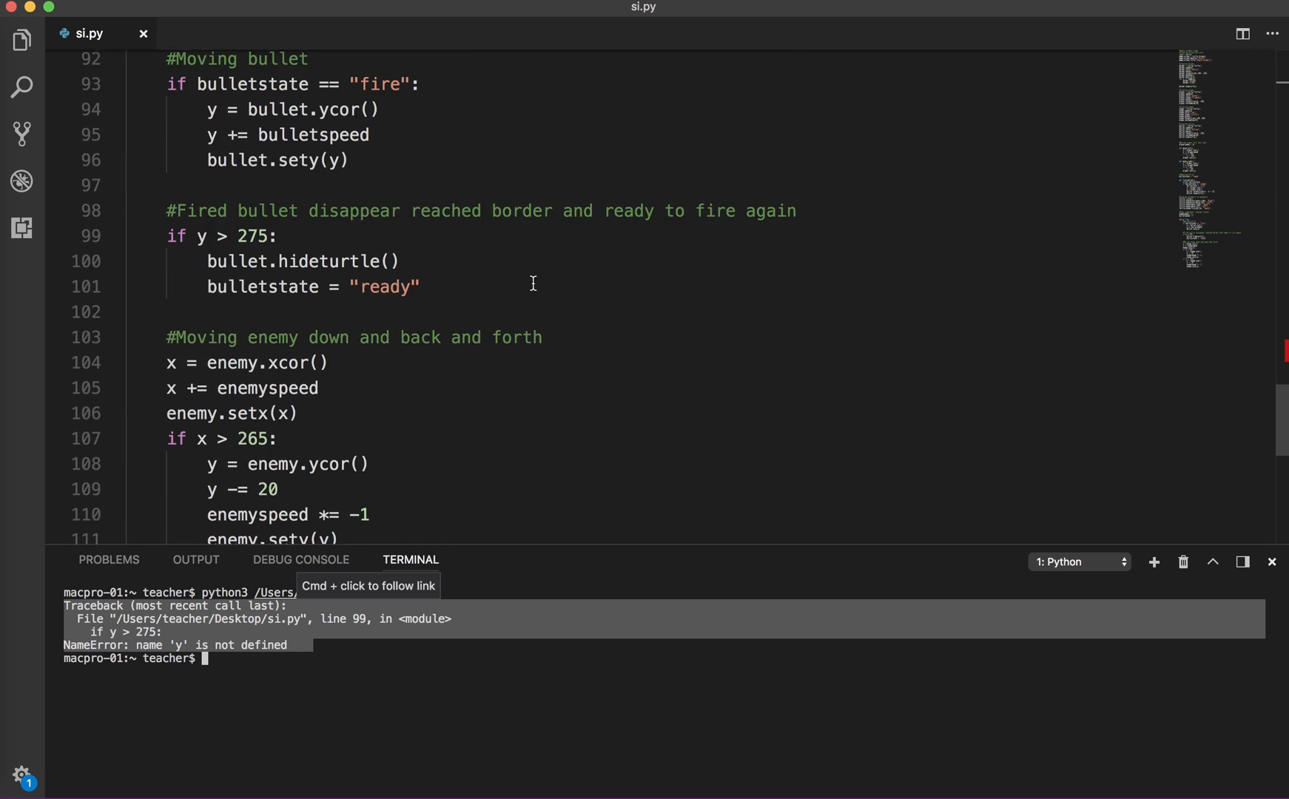
scroll("up", 3)
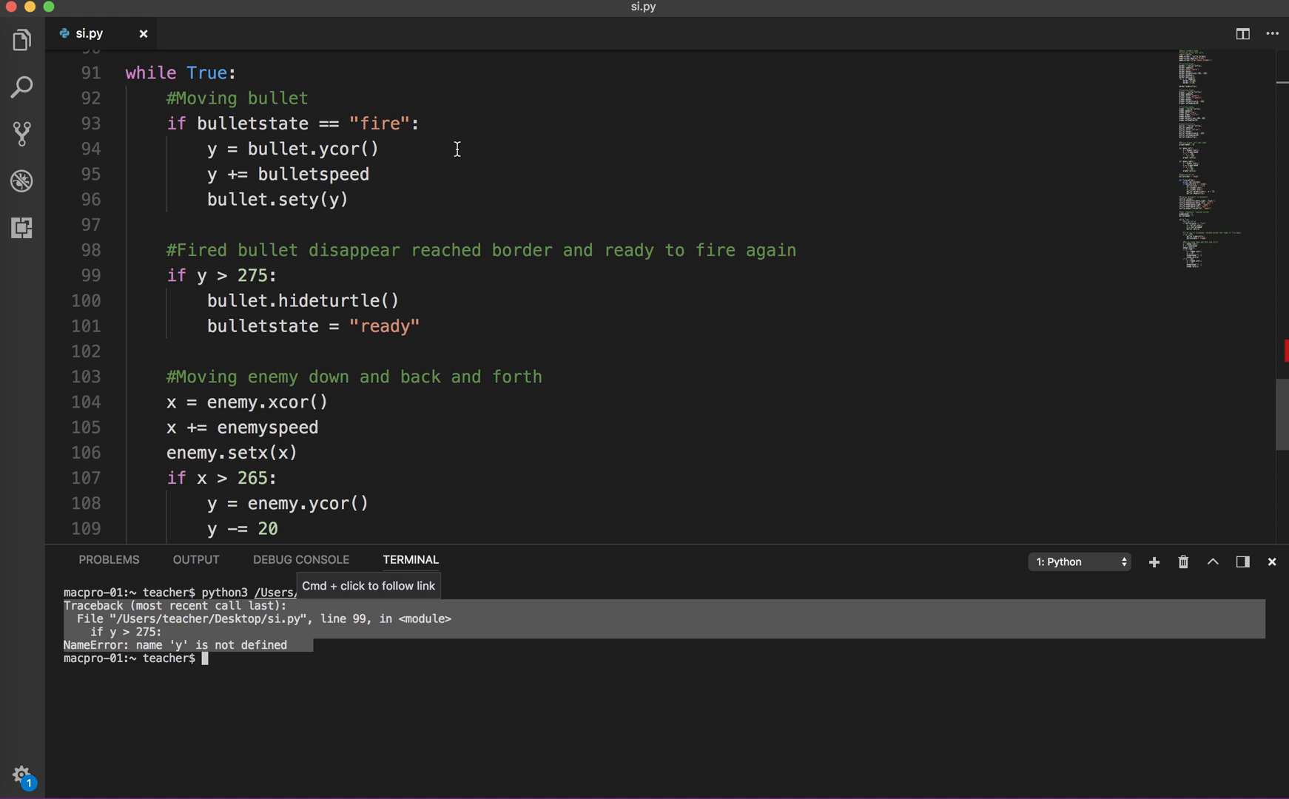
mouse_move(200, 100)
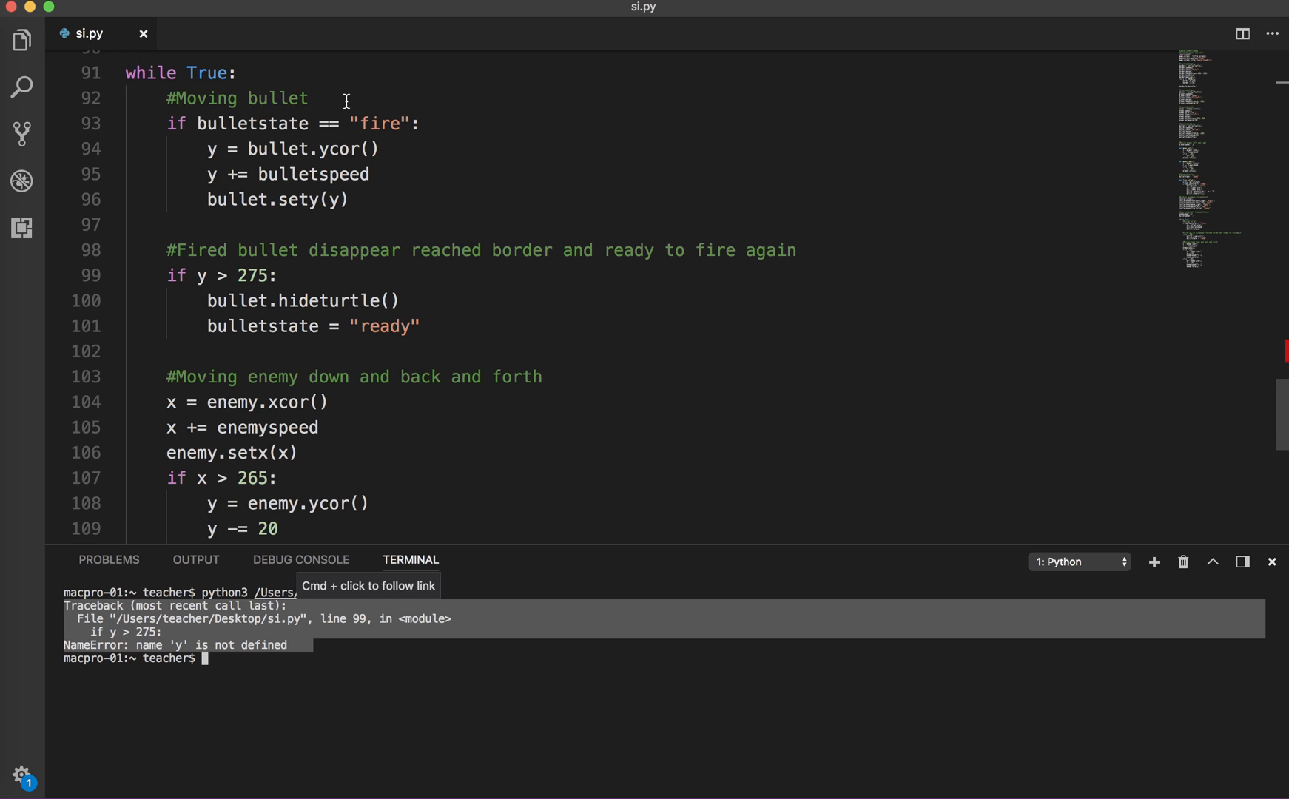
mouse_move(387, 132)
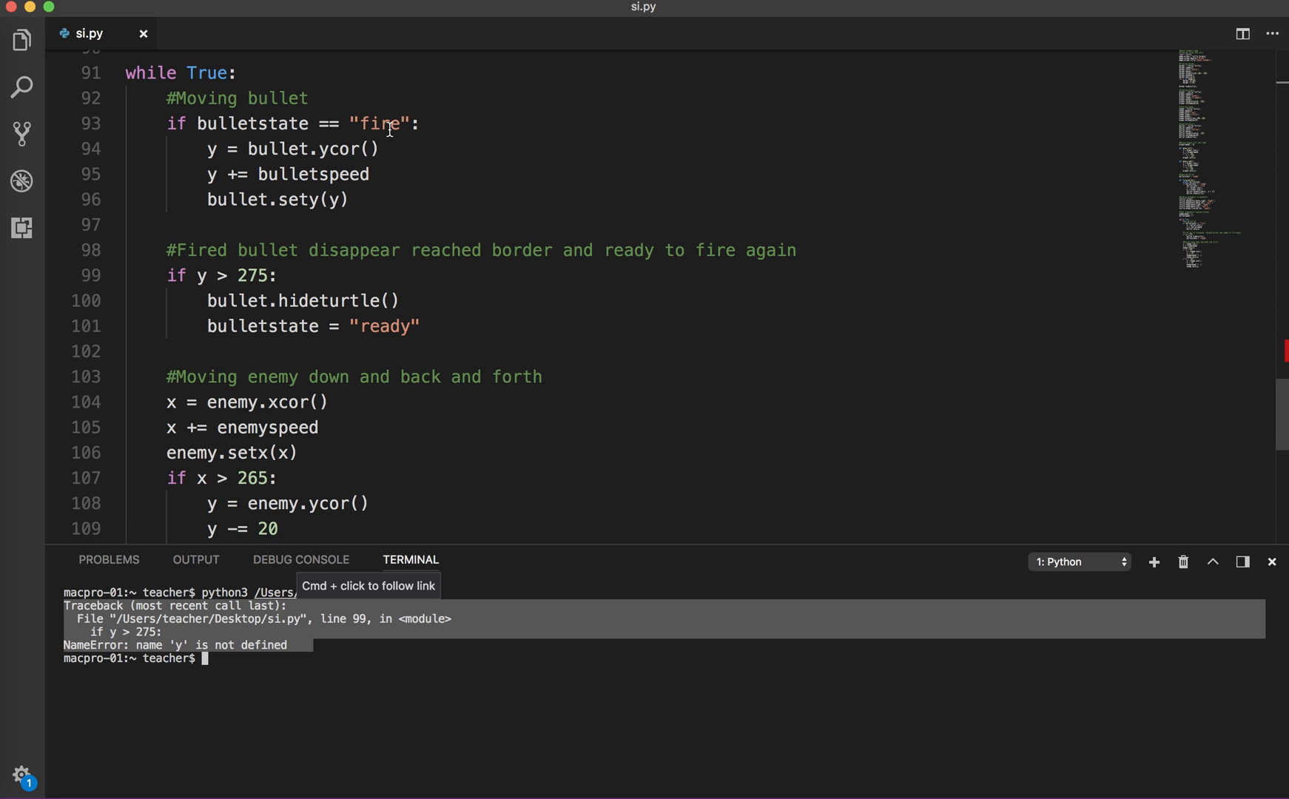
mouse_move(223, 153)
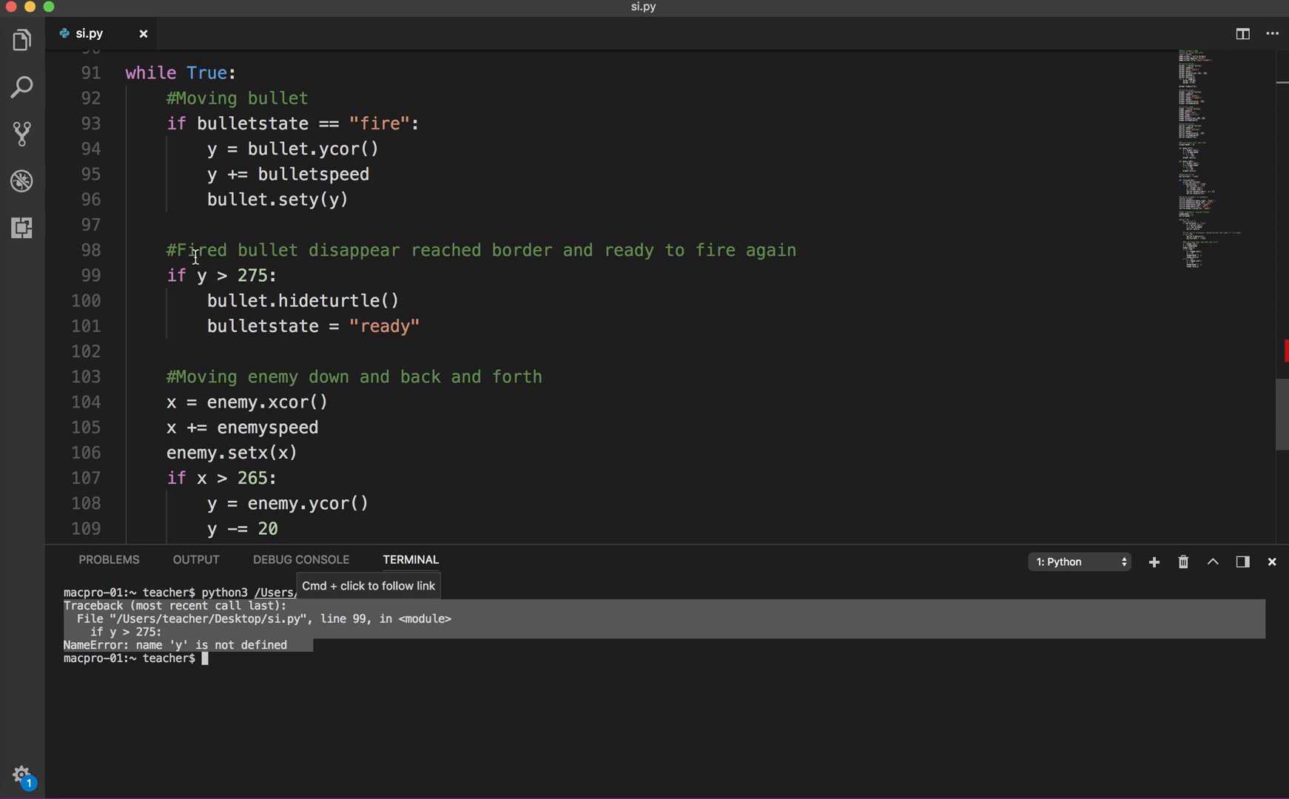
mouse_move(326, 266)
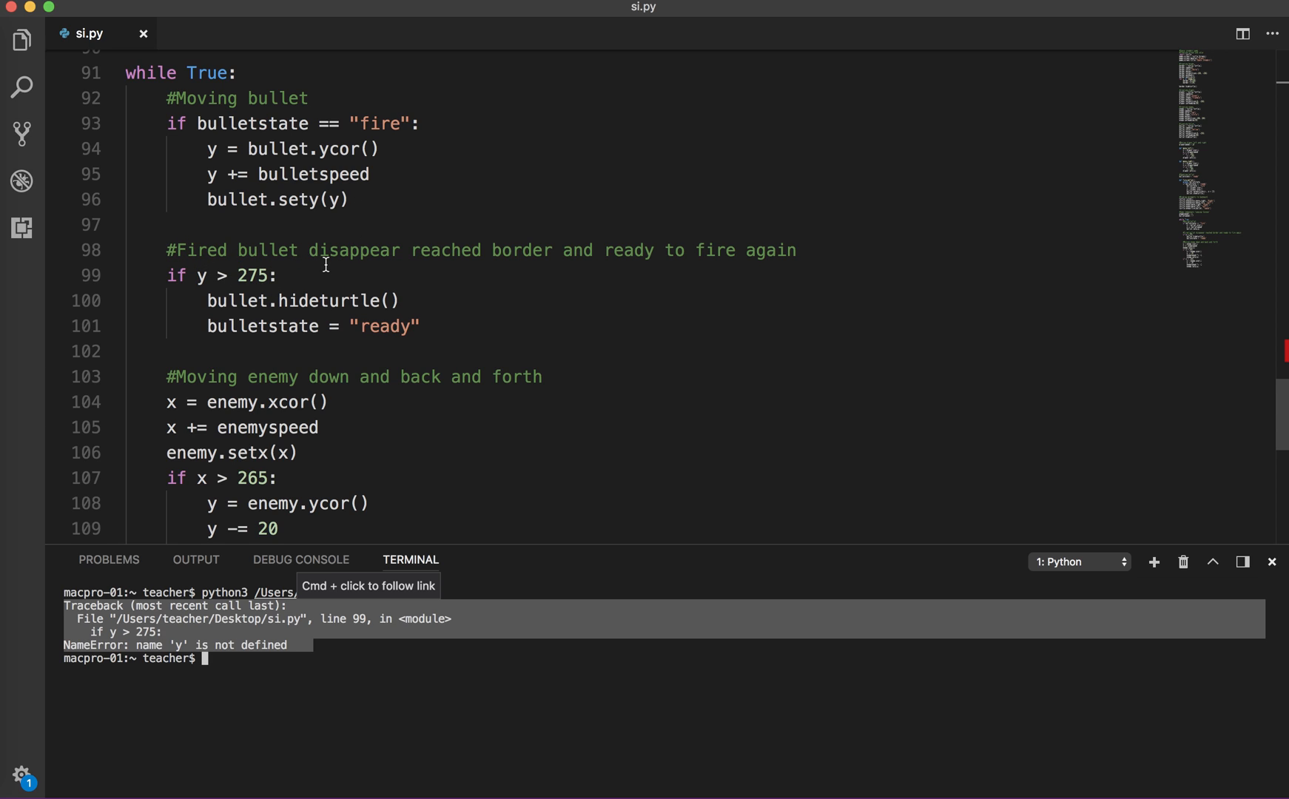
mouse_move(800, 260)
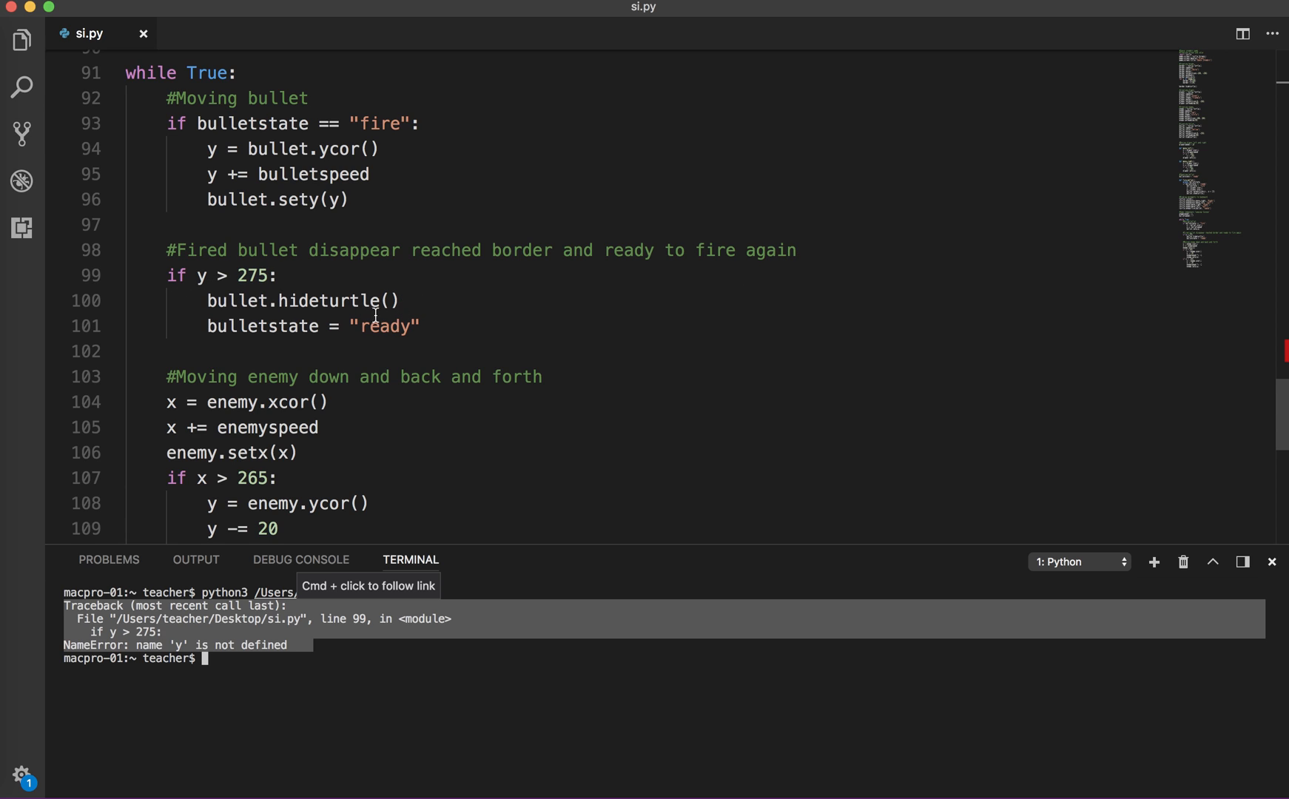
mouse_move(487, 324)
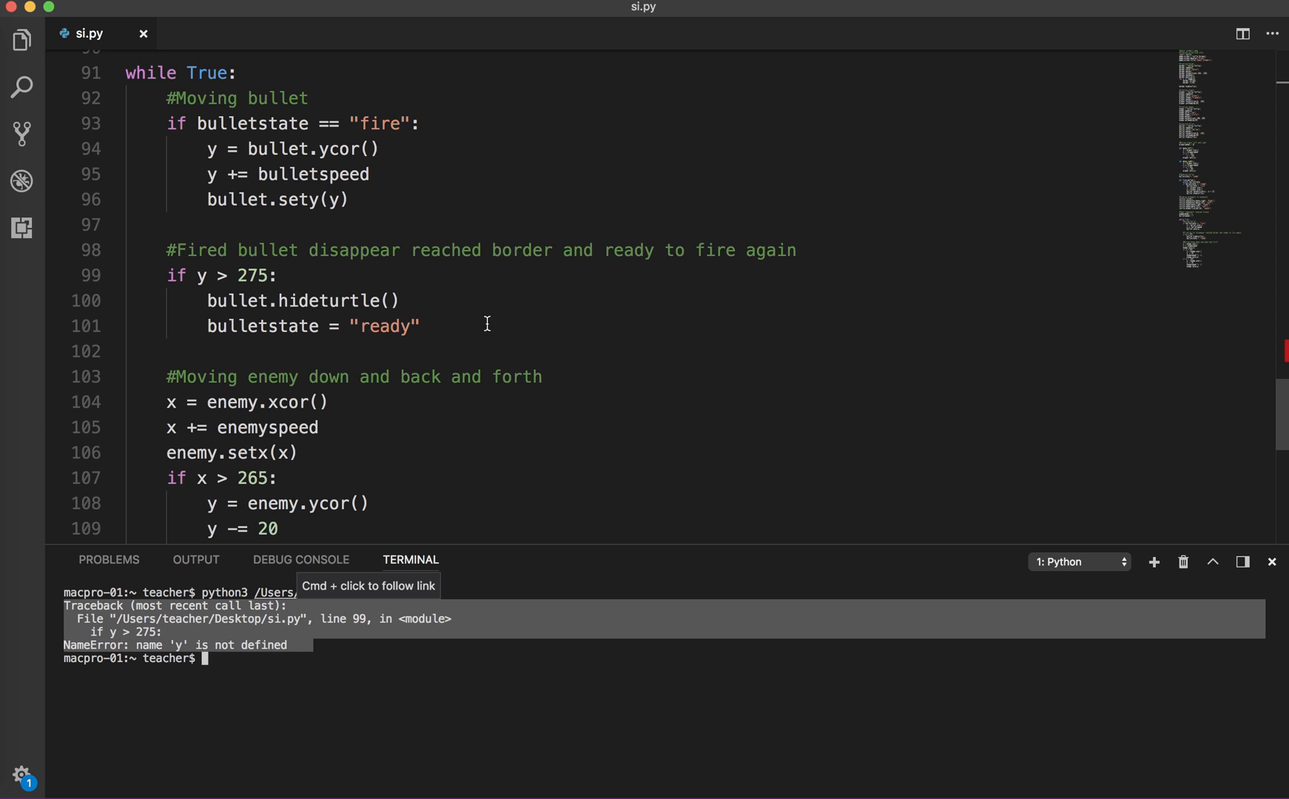
mouse_move(496, 429)
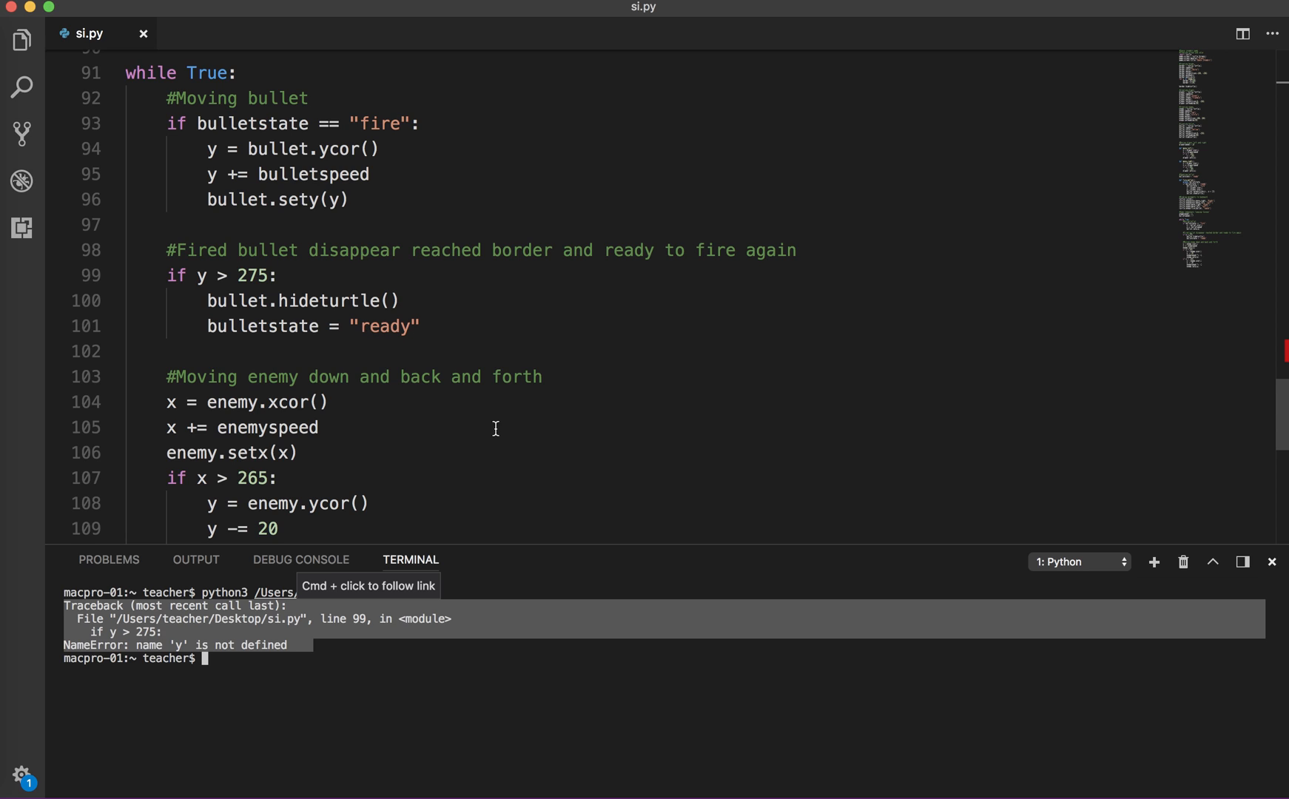
mouse_move(604, 33)
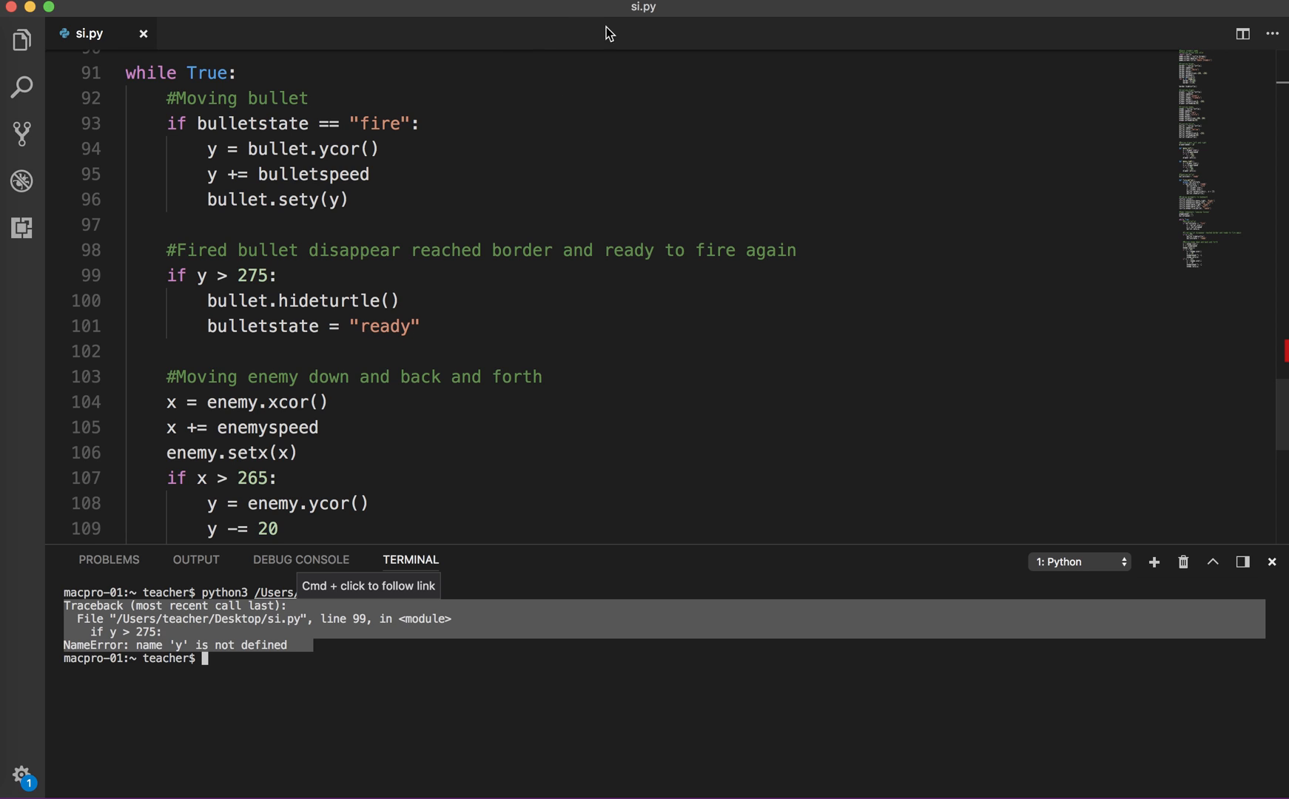
mouse_move(570, 21)
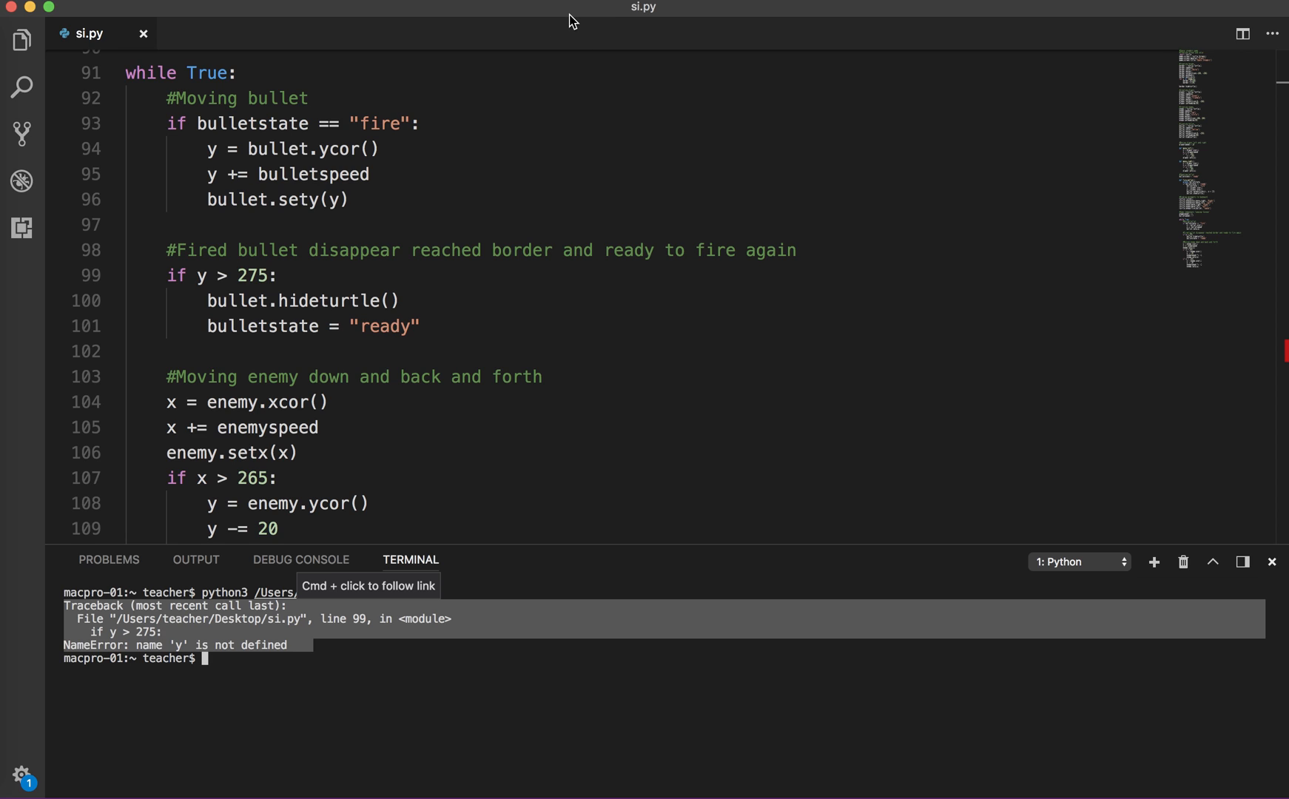
mouse_move(480, 141)
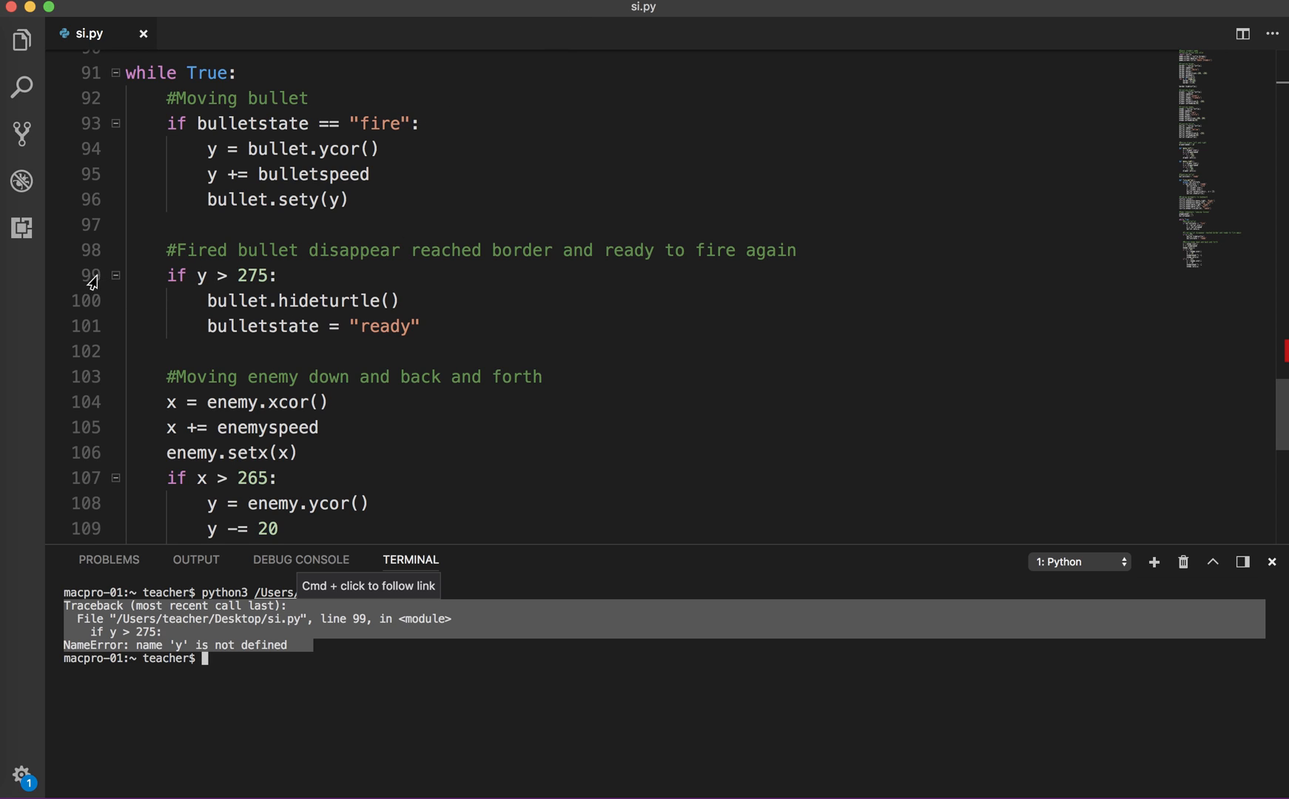
mouse_move(222, 164)
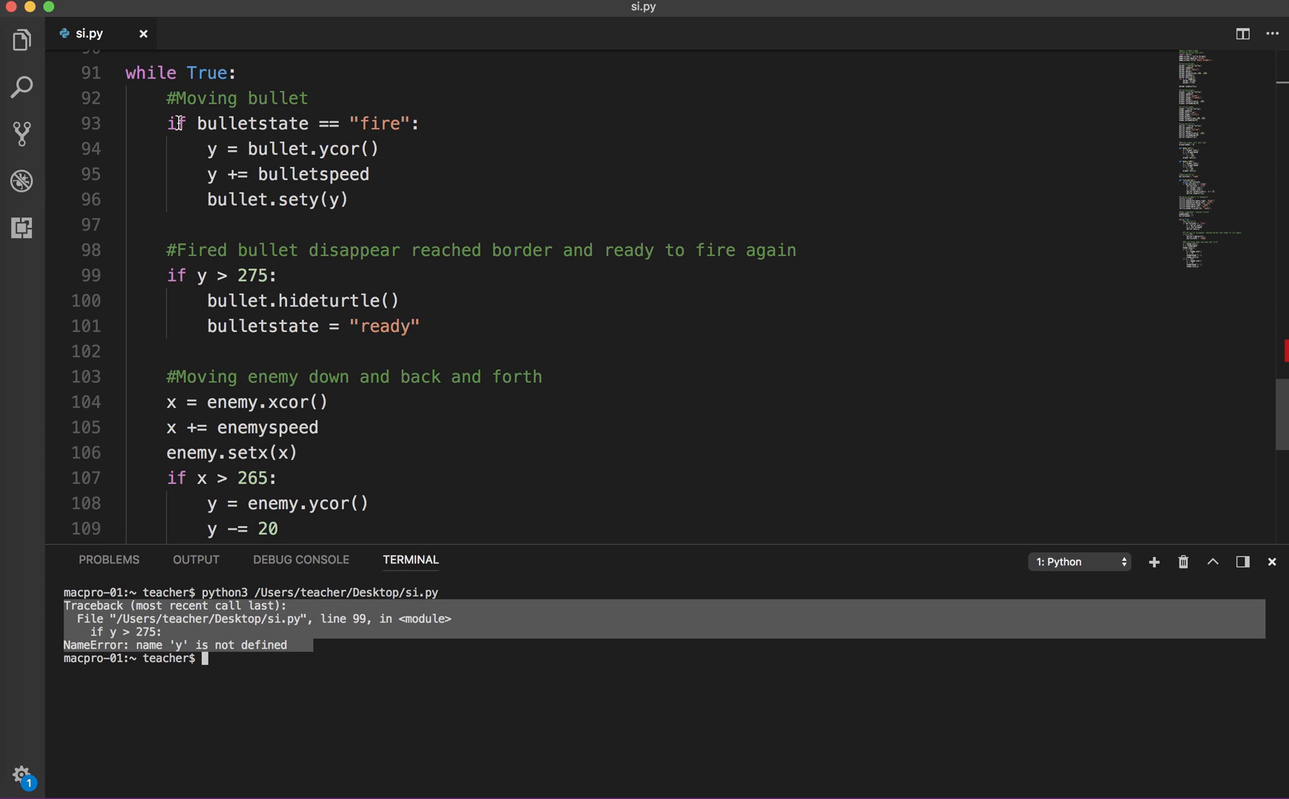
mouse_move(431, 135)
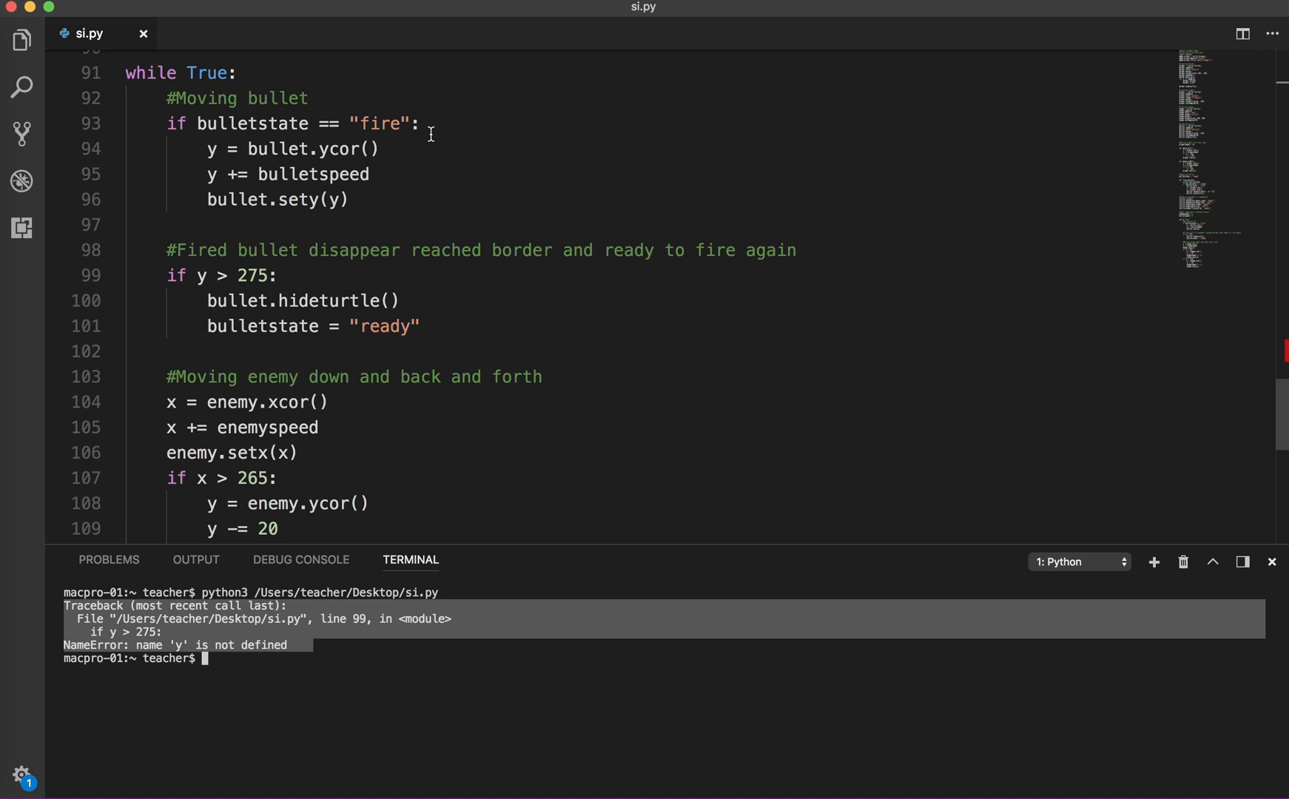
mouse_move(207, 148)
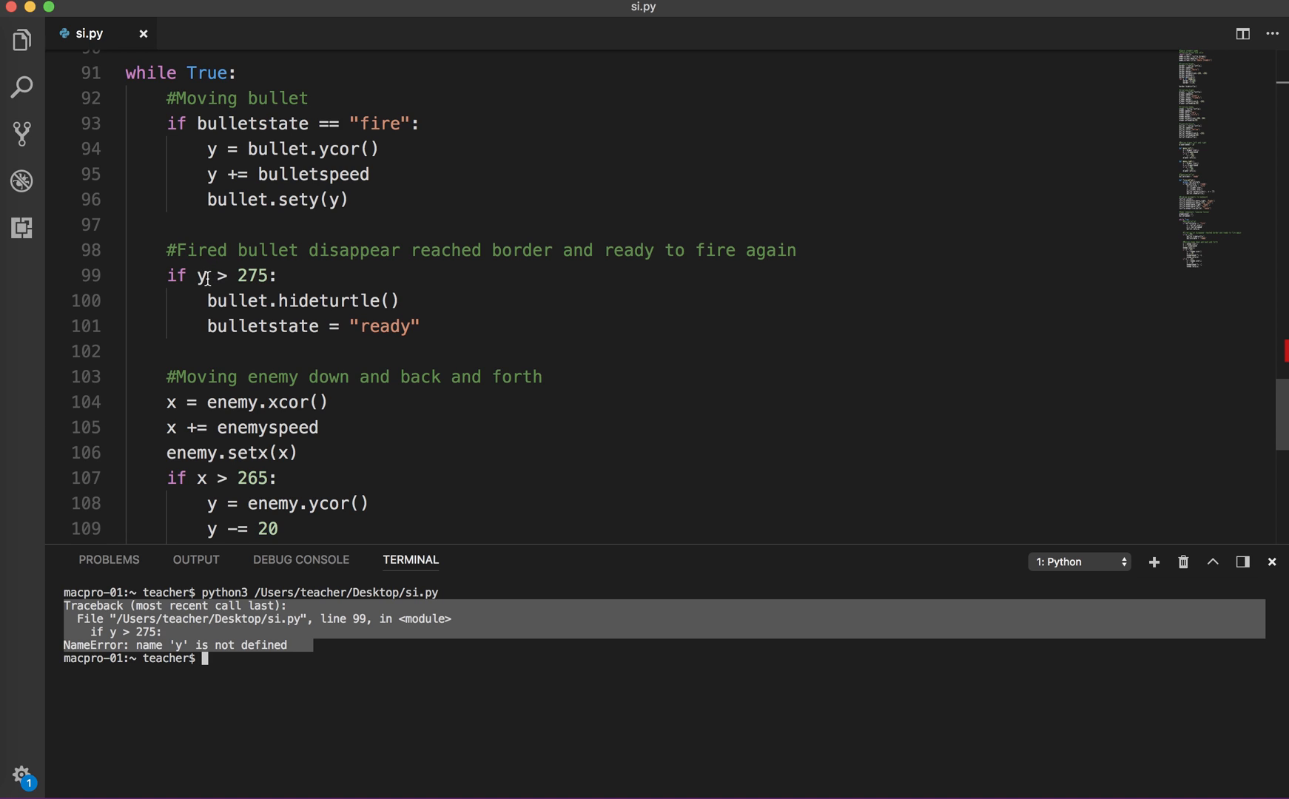
mouse_move(397, 130)
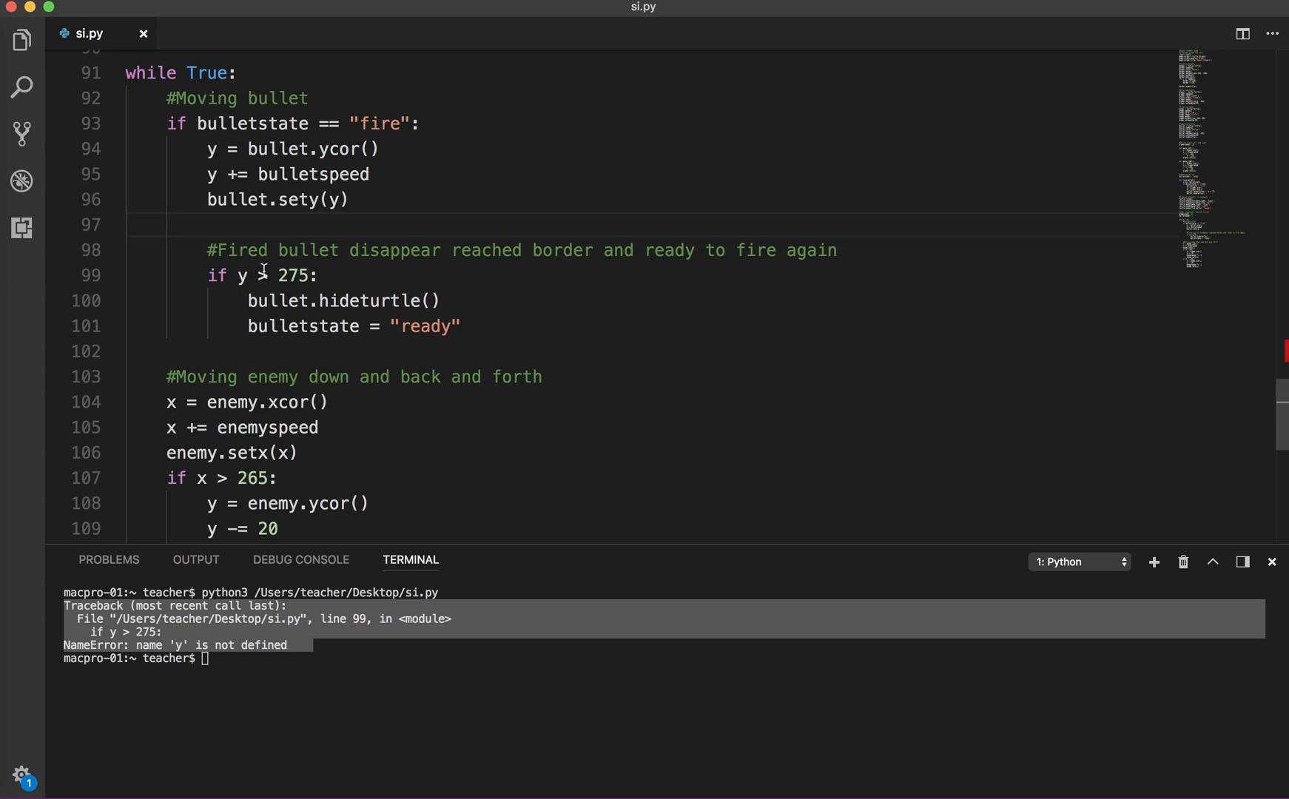
mouse_move(365, 132)
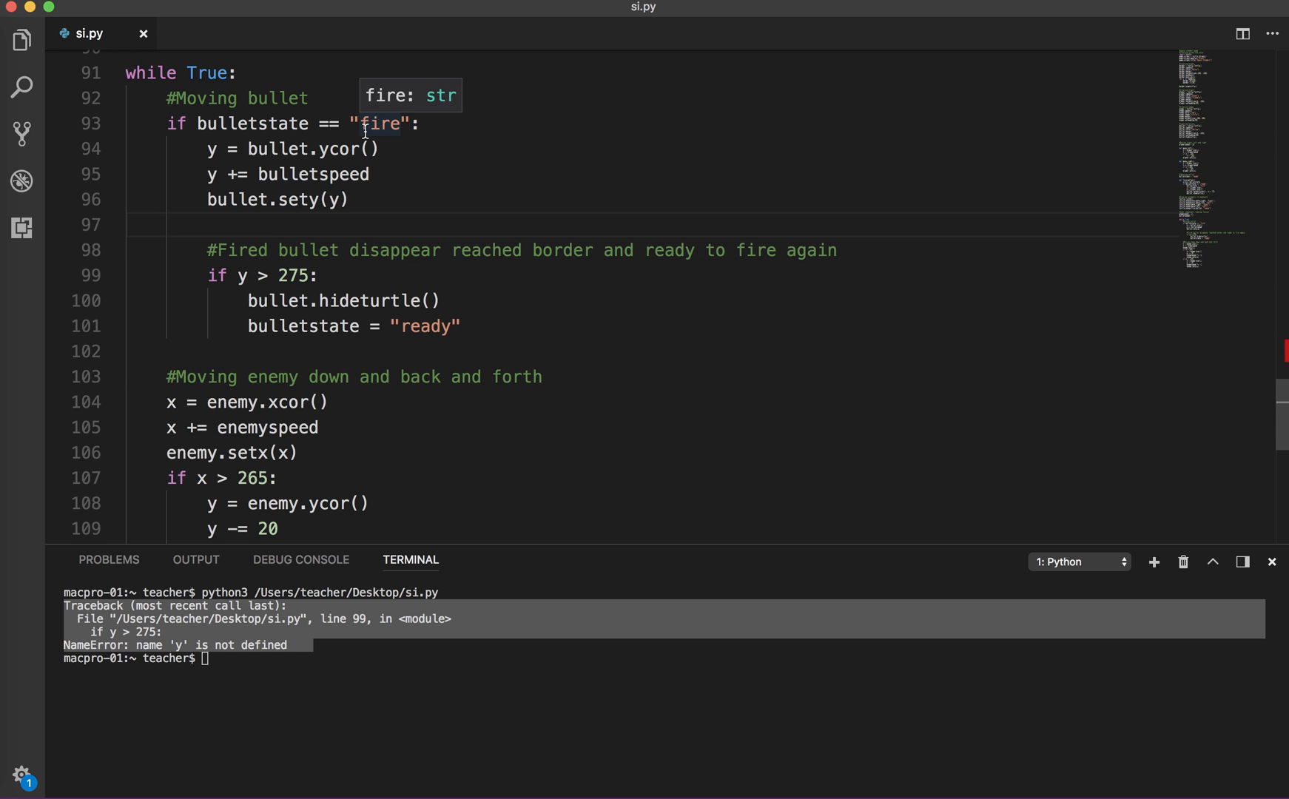
mouse_move(261, 299)
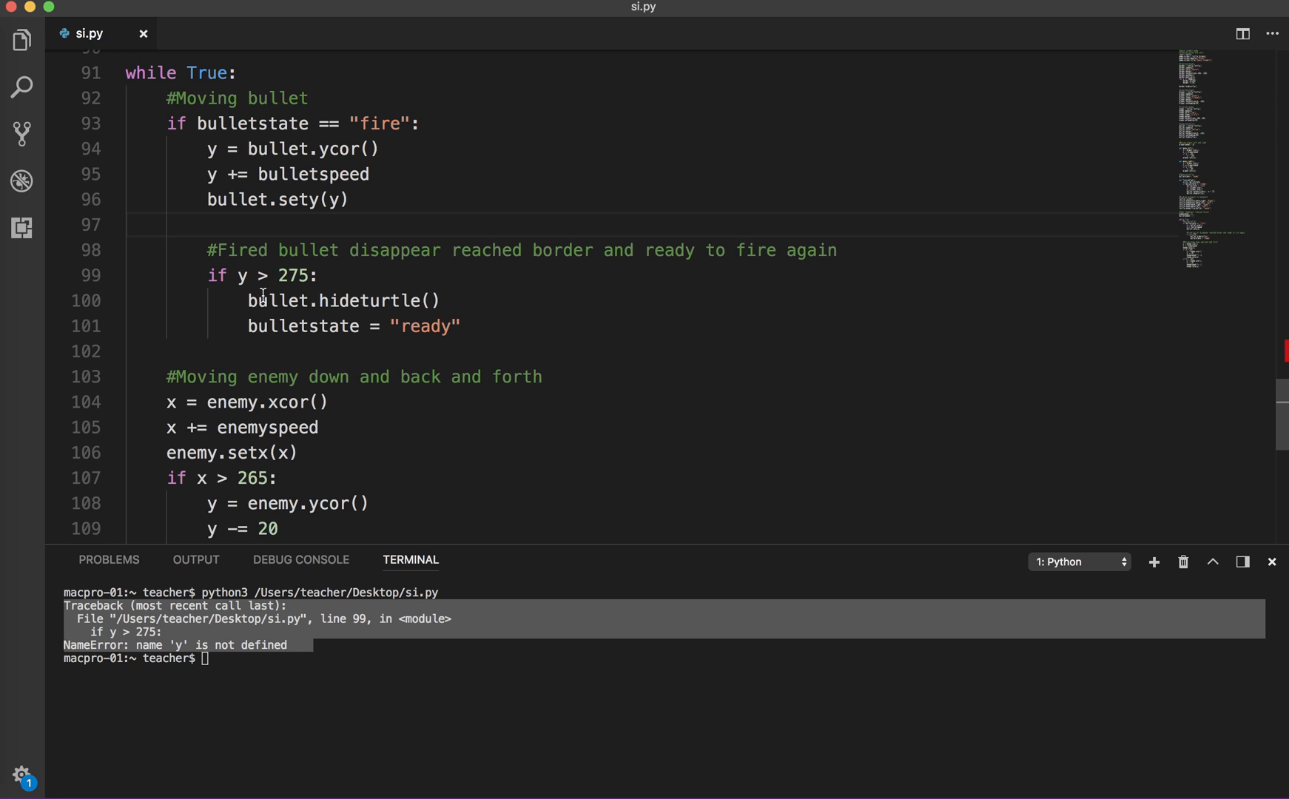
mouse_move(241, 278)
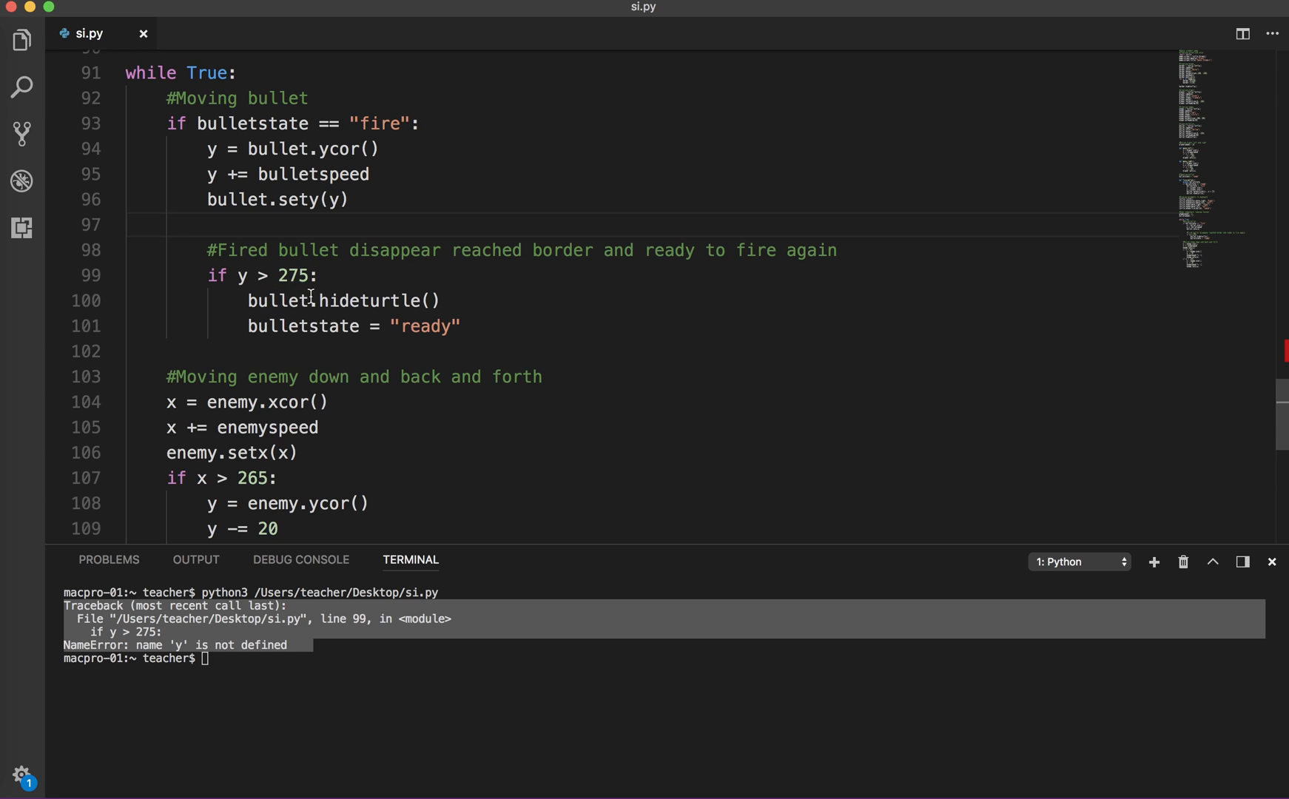
mouse_move(222, 252)
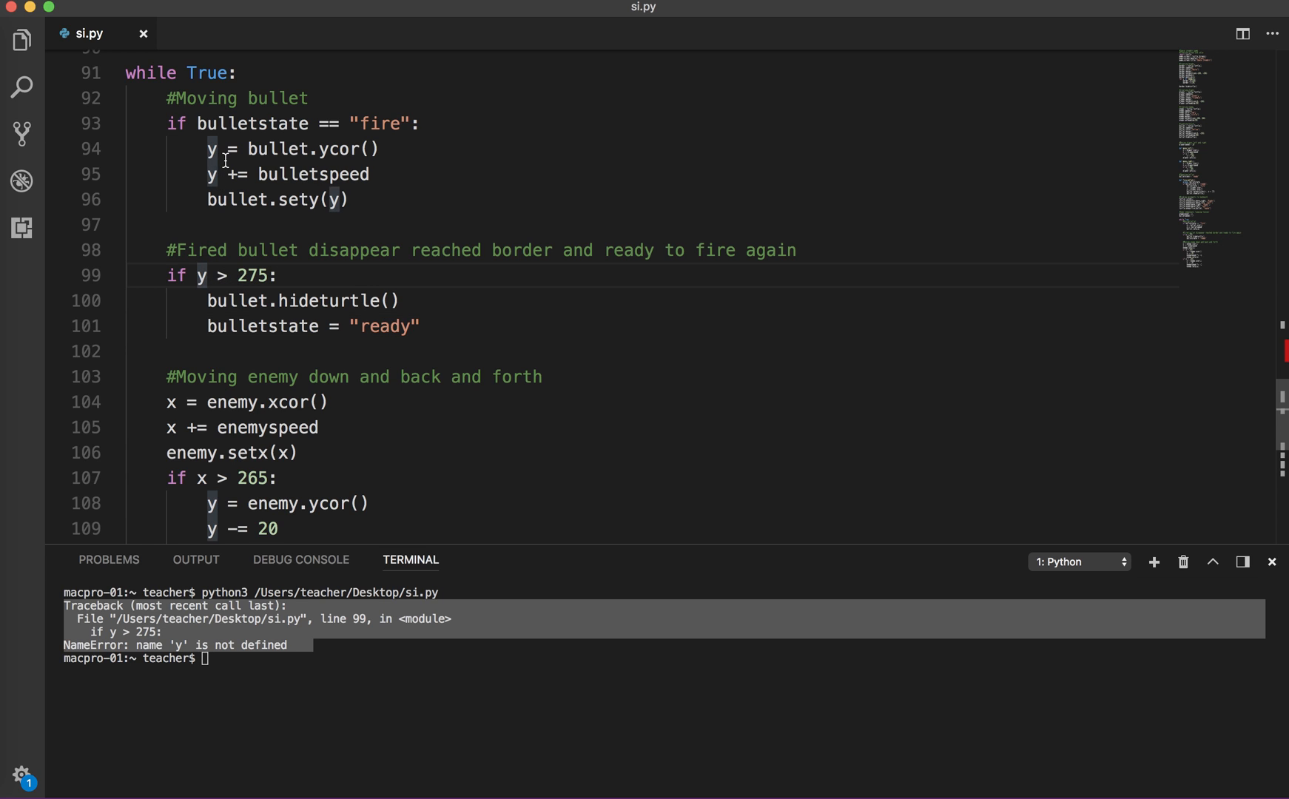
type("bullet.")
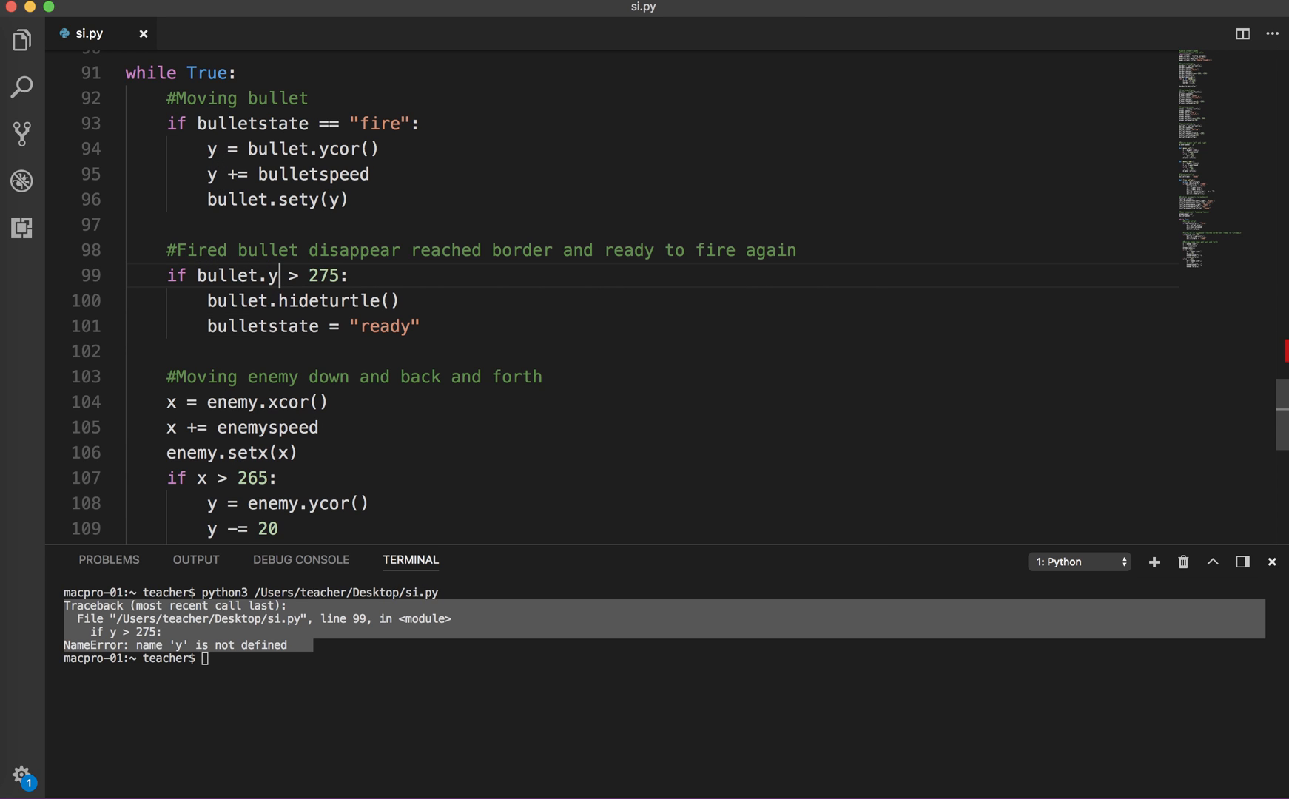
type("cor()")
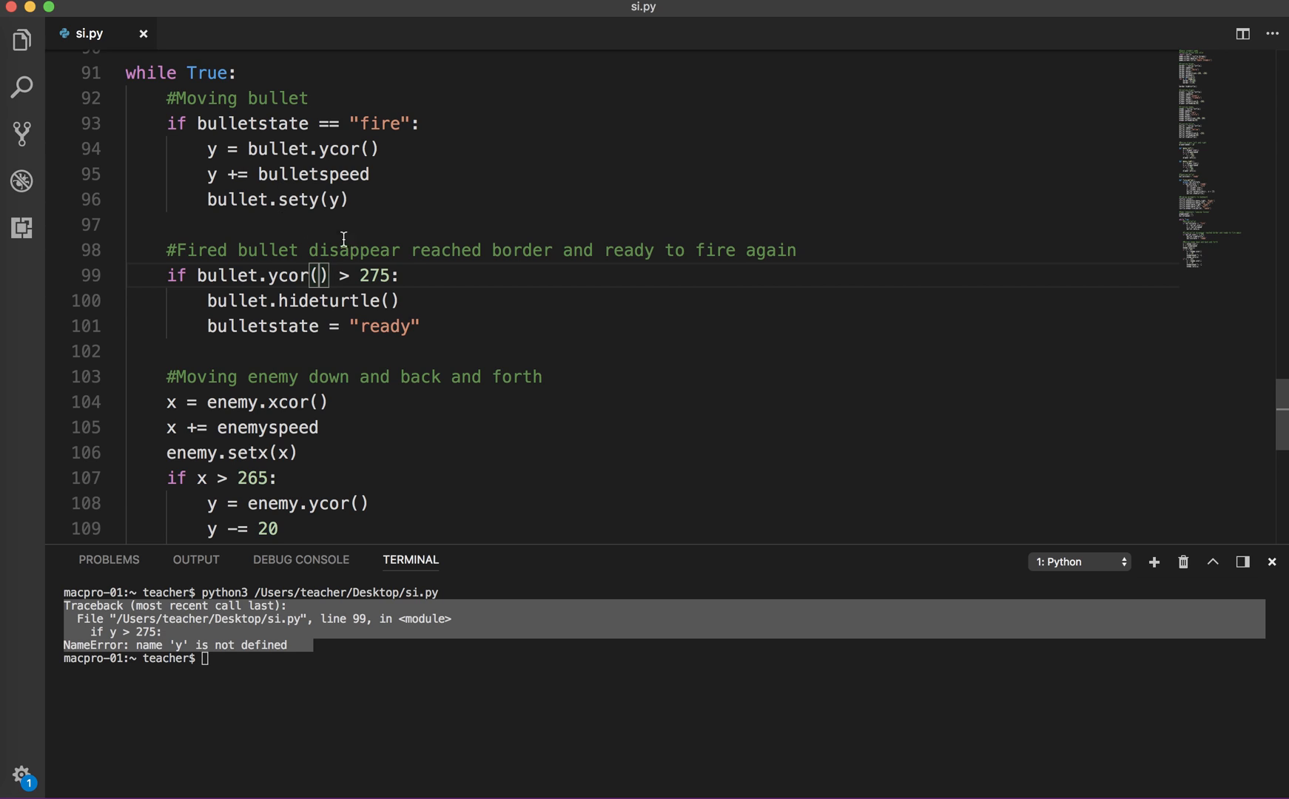
mouse_move(372, 186)
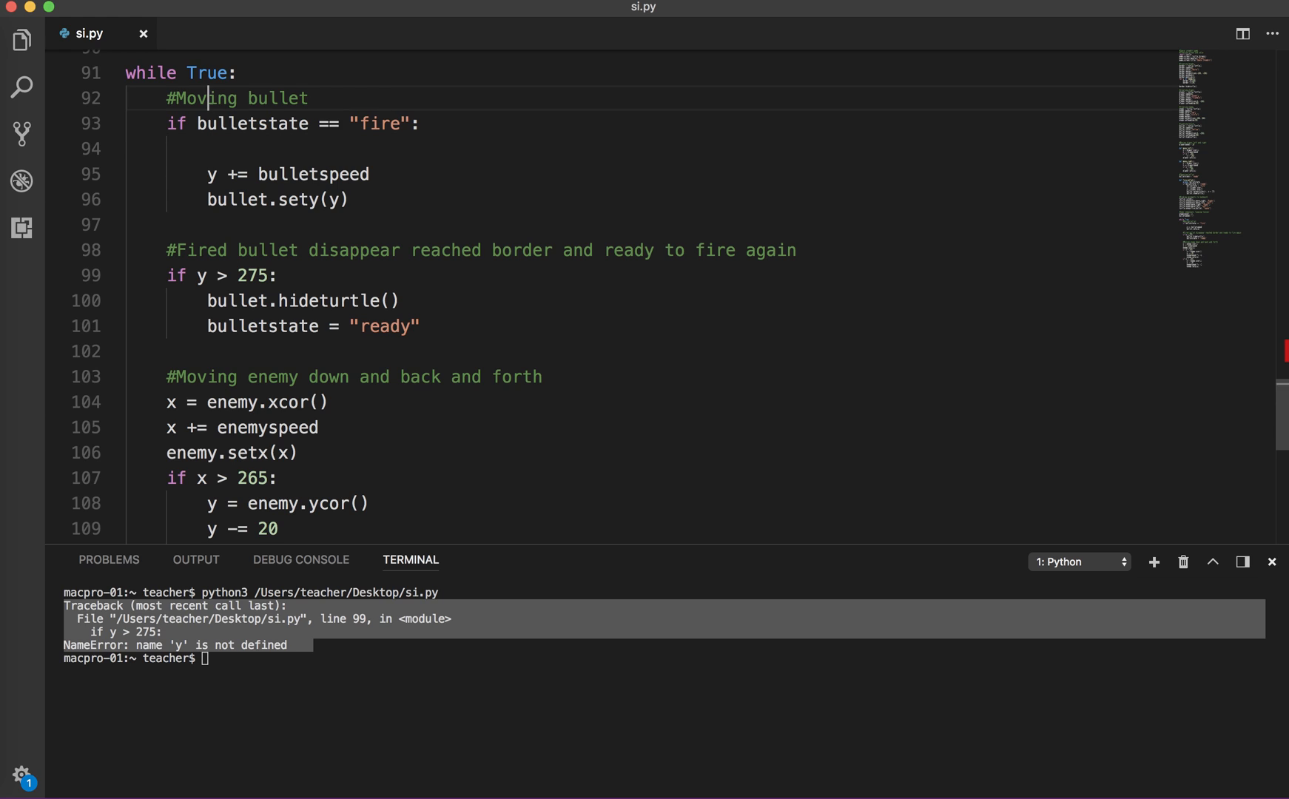
type("y = bullet.ycor()")
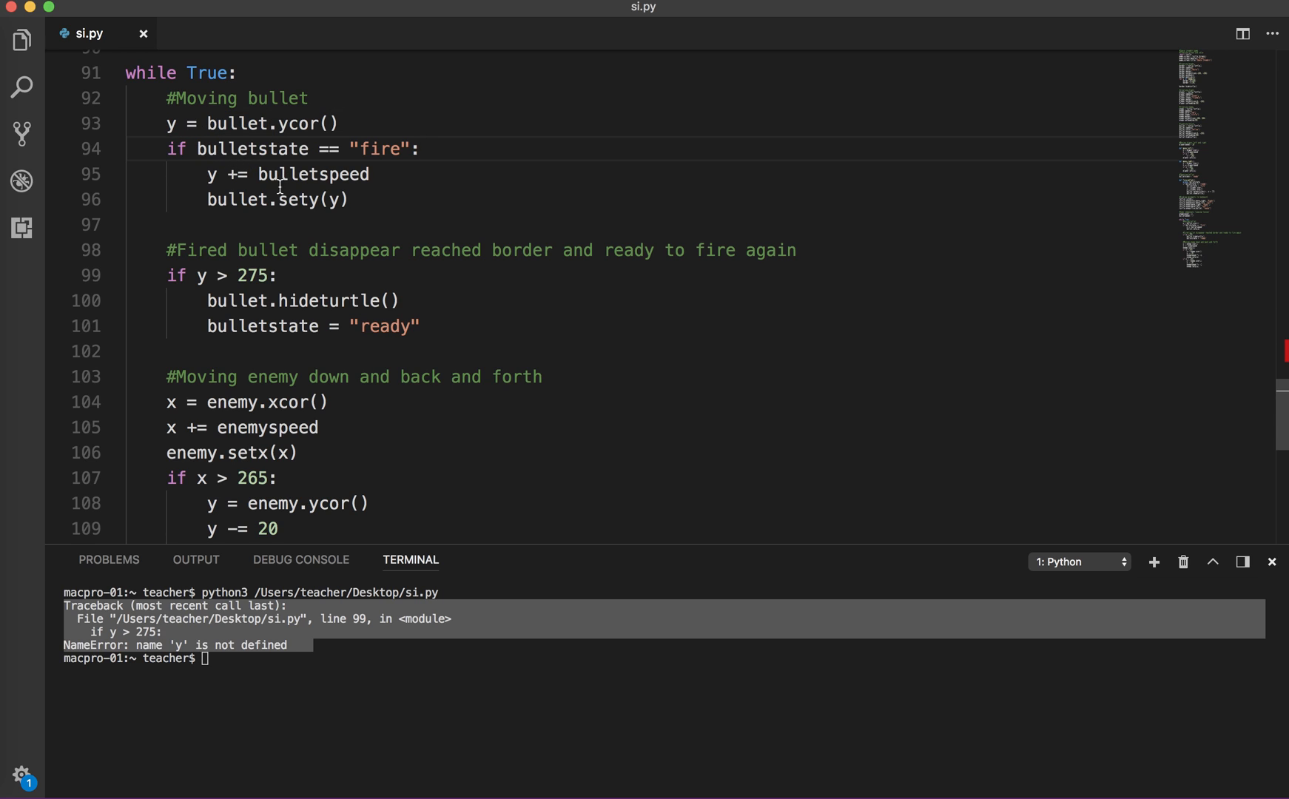
mouse_move(400, 153)
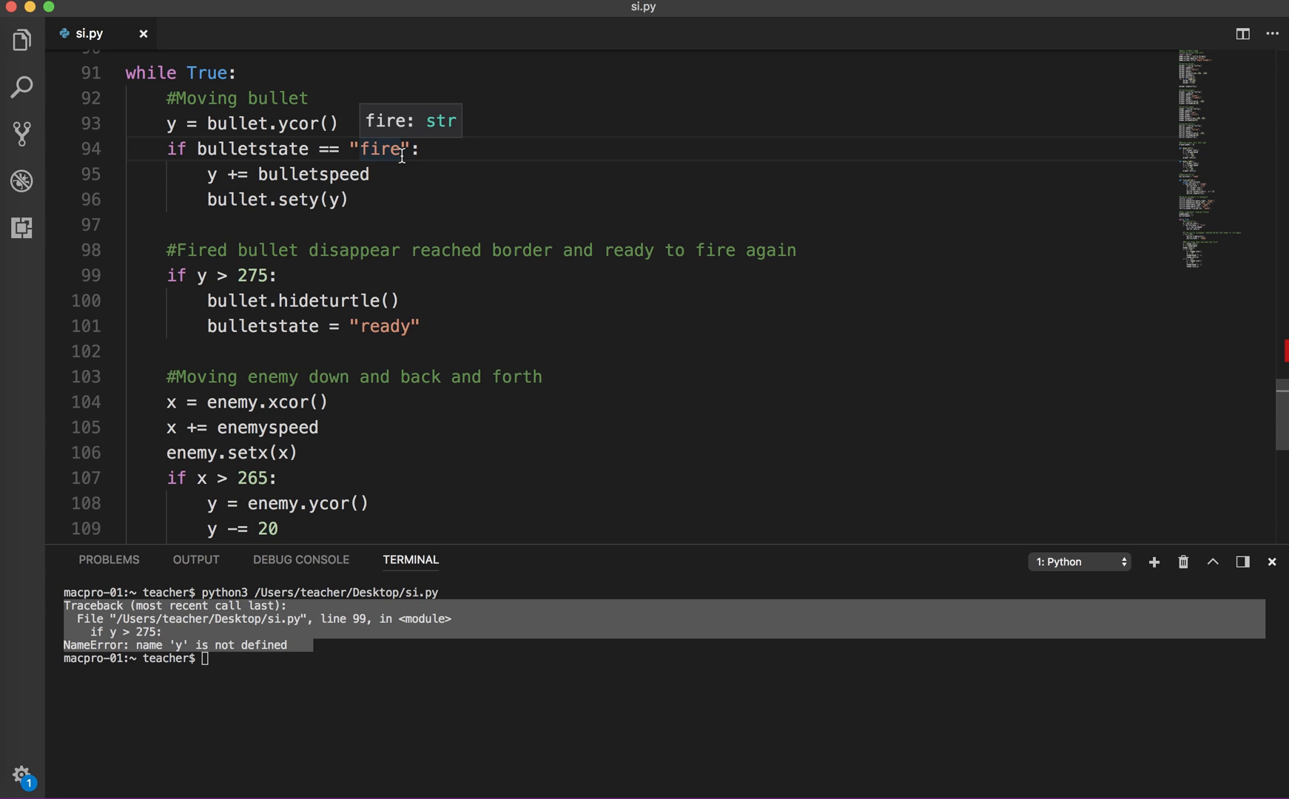
mouse_move(289, 275)
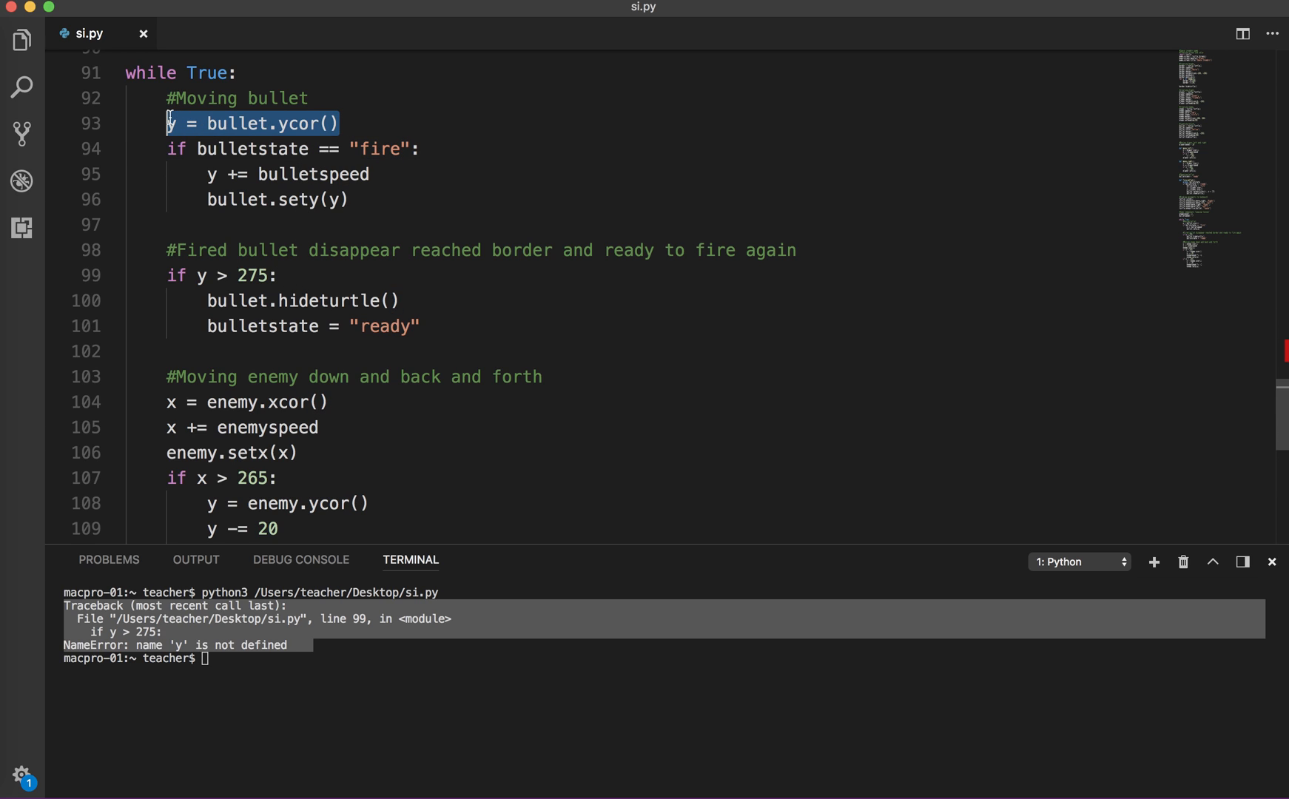
key("Backspace")
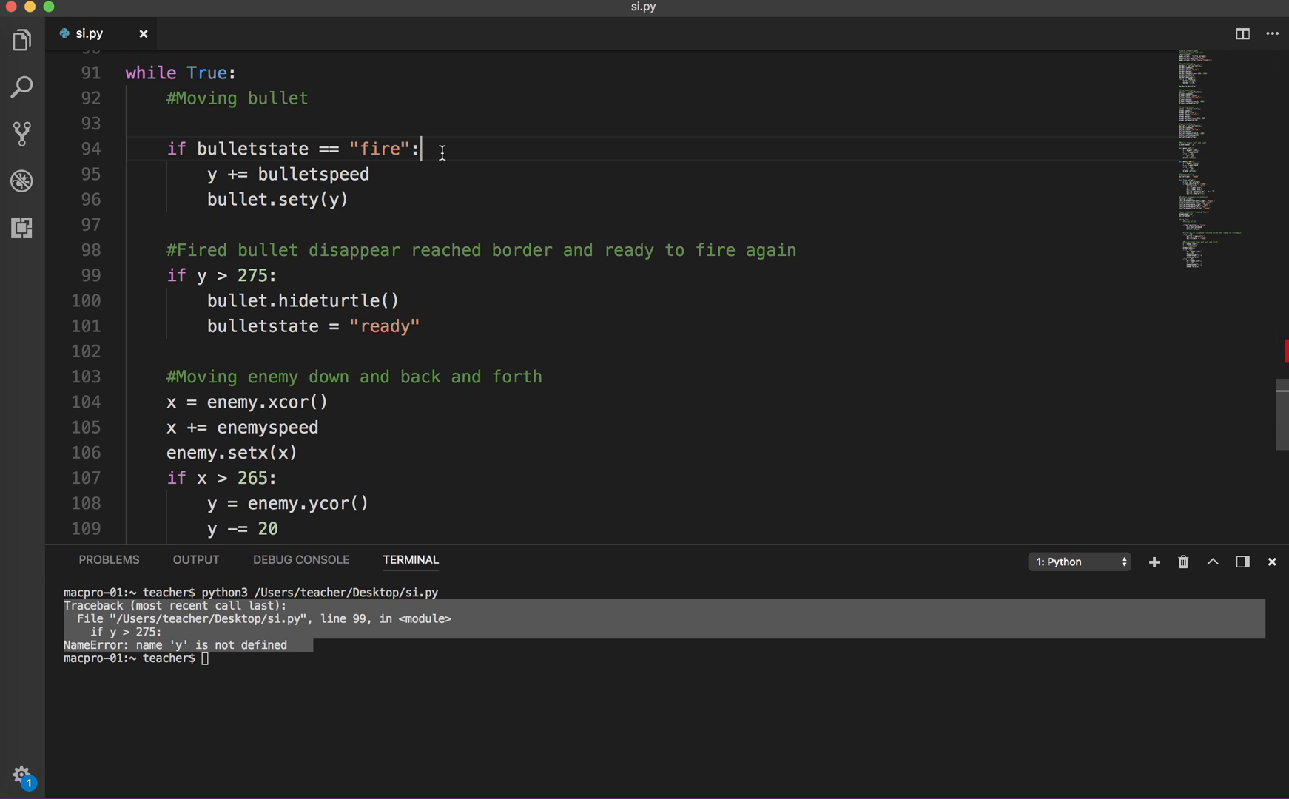
type("y = bullet.ycor()")
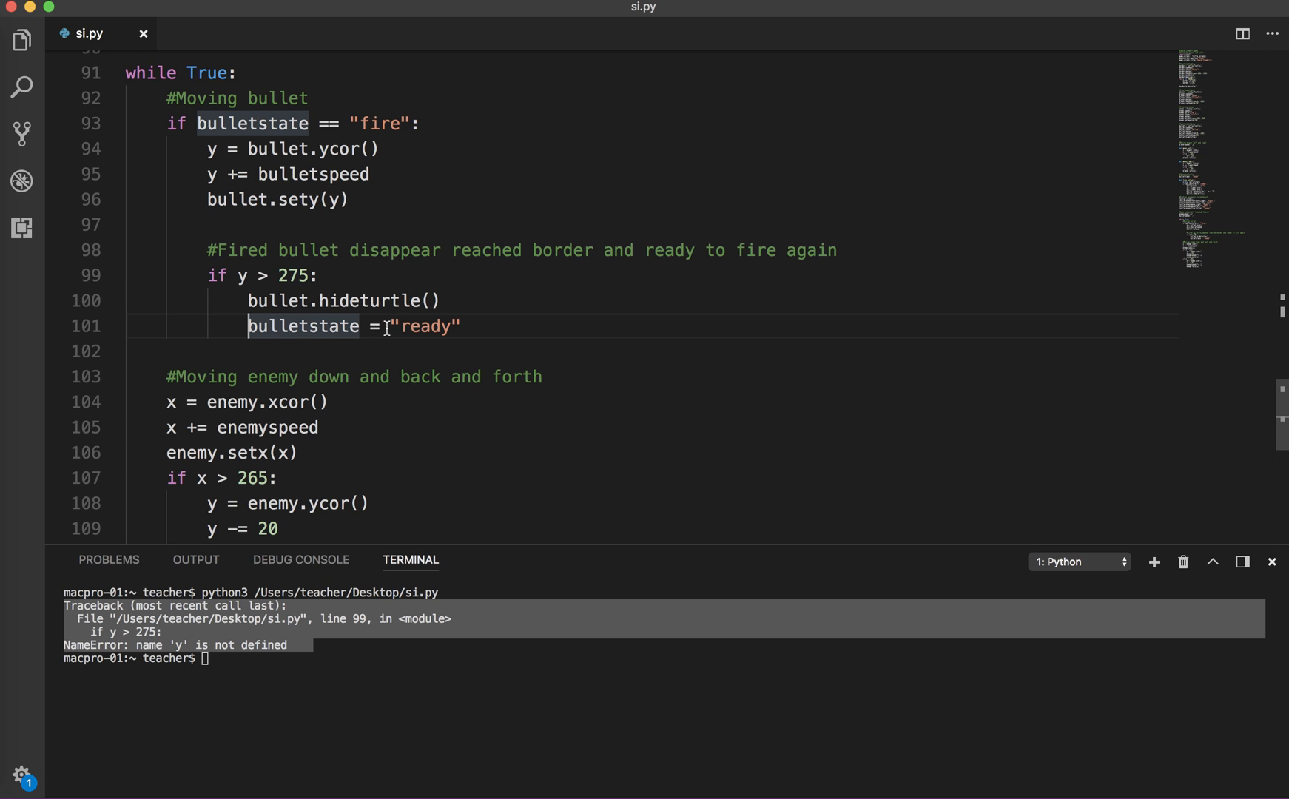
Rerun the fixed si.py so the Space Invaders window opens with enemy and player
right_click(394, 327)
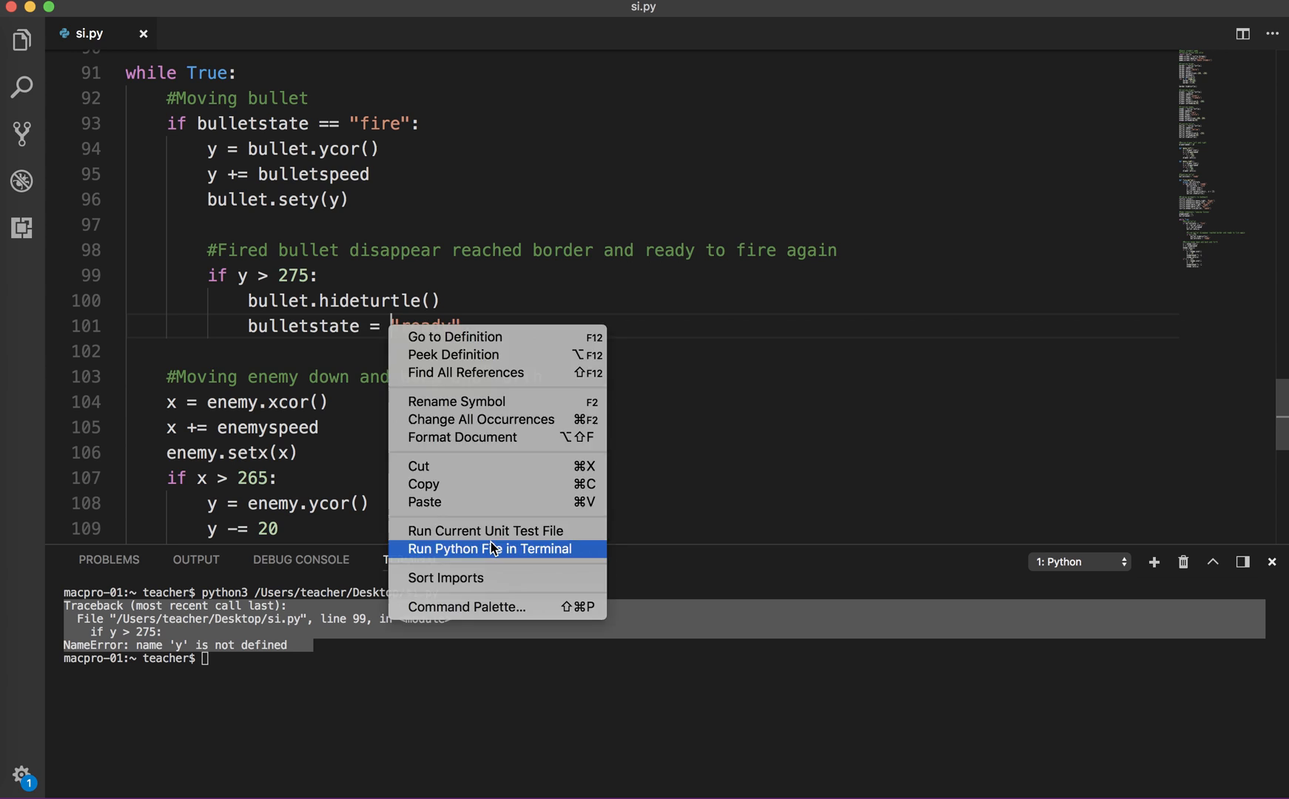
left_click(489, 549)
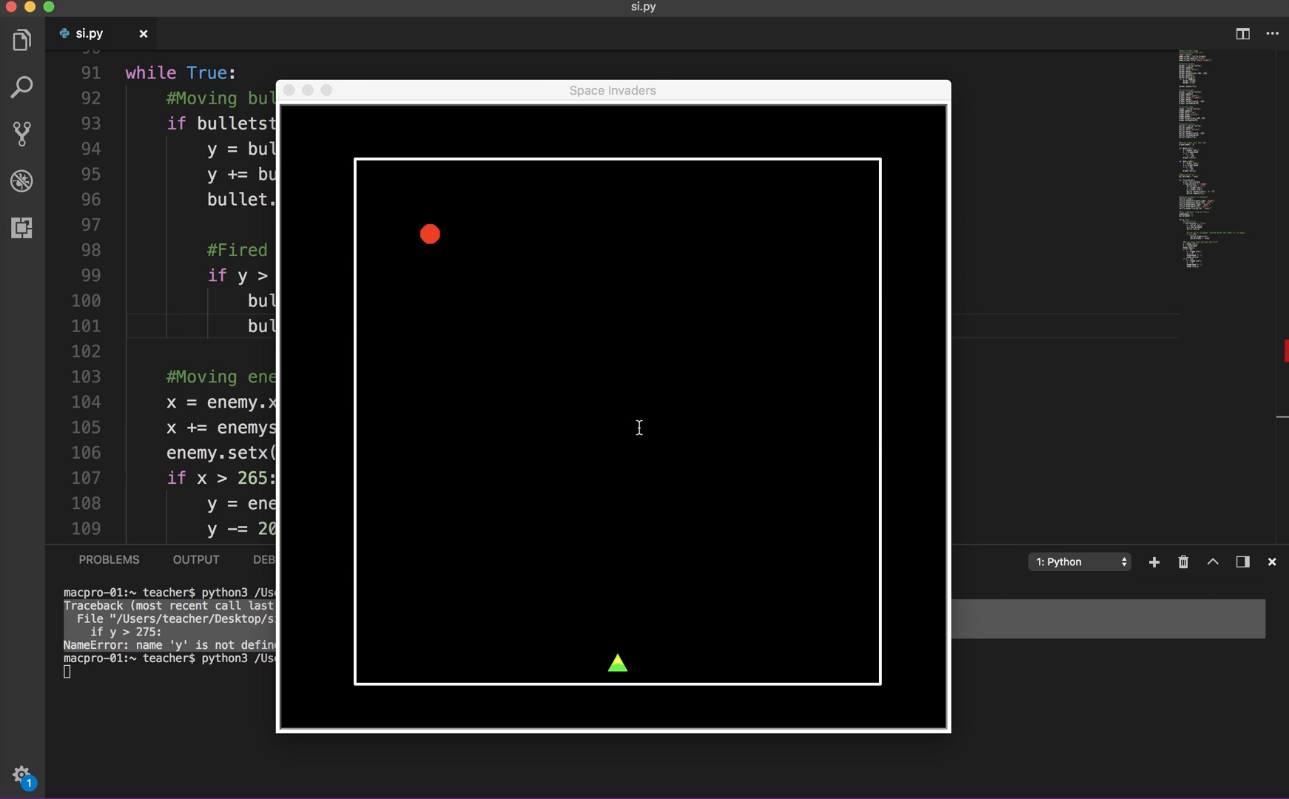